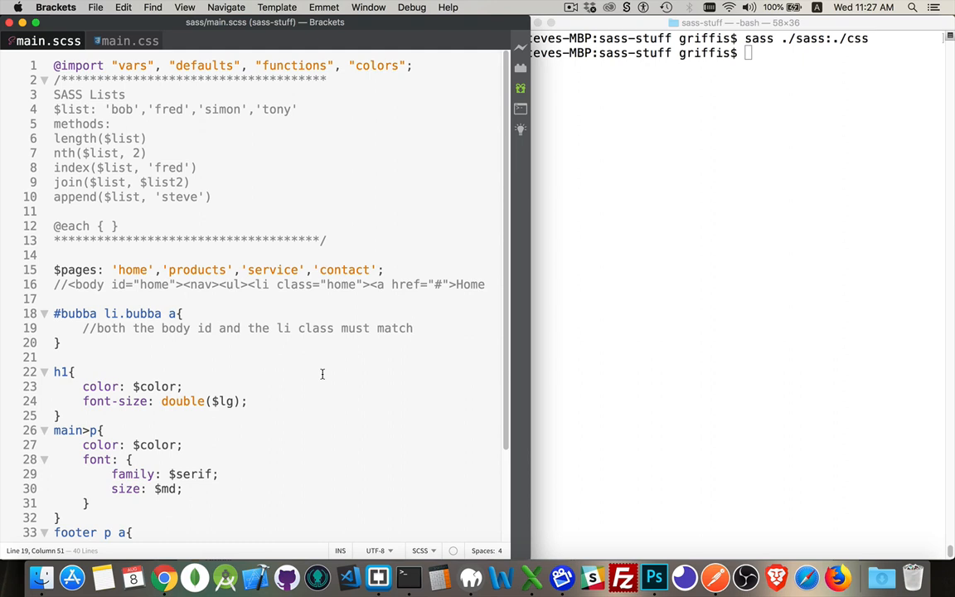
- Add two $list variants: space-separated quoted names and unquoted bob fred simon tony
click(415, 328)
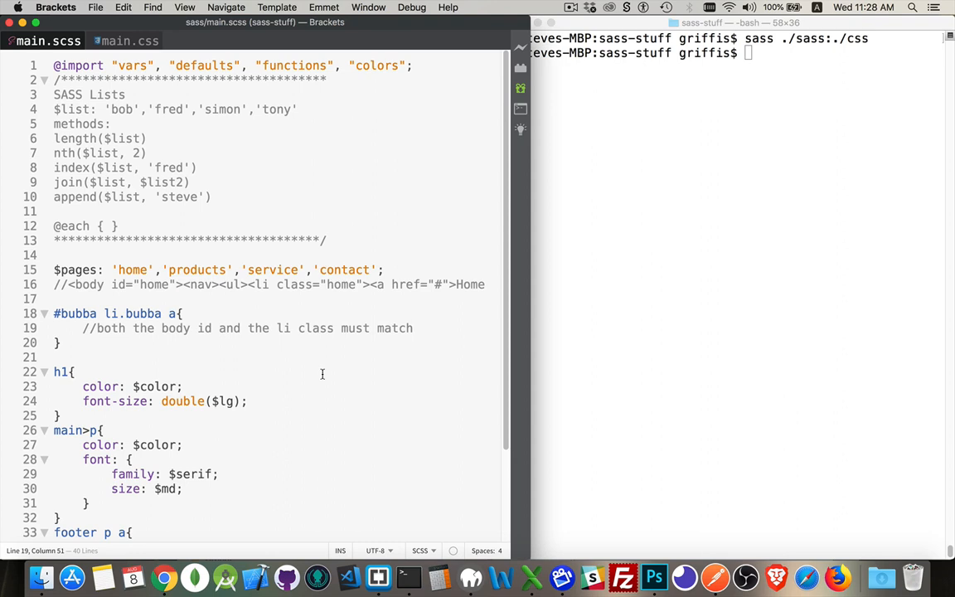
mouse_move(286, 203)
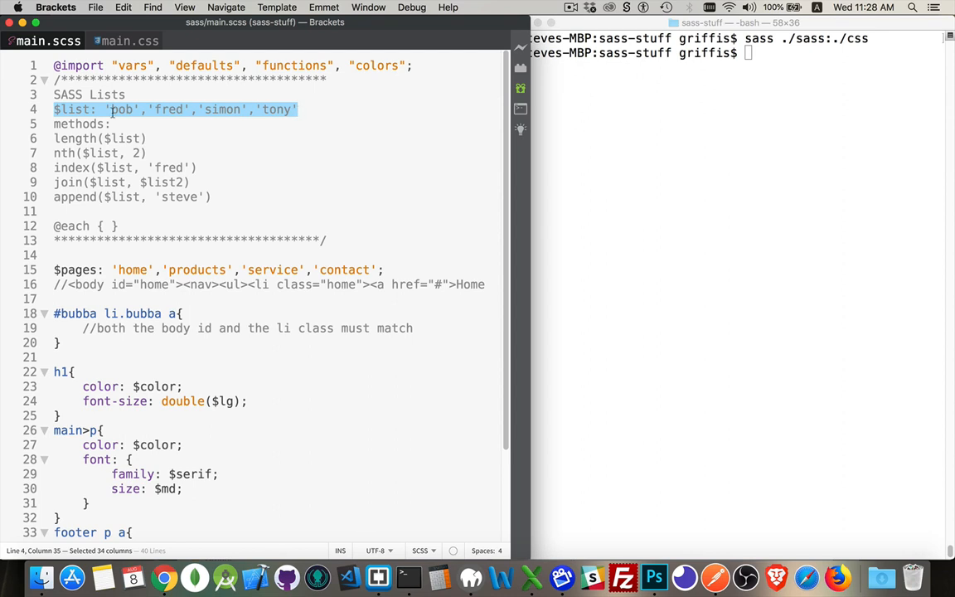
click(303, 109)
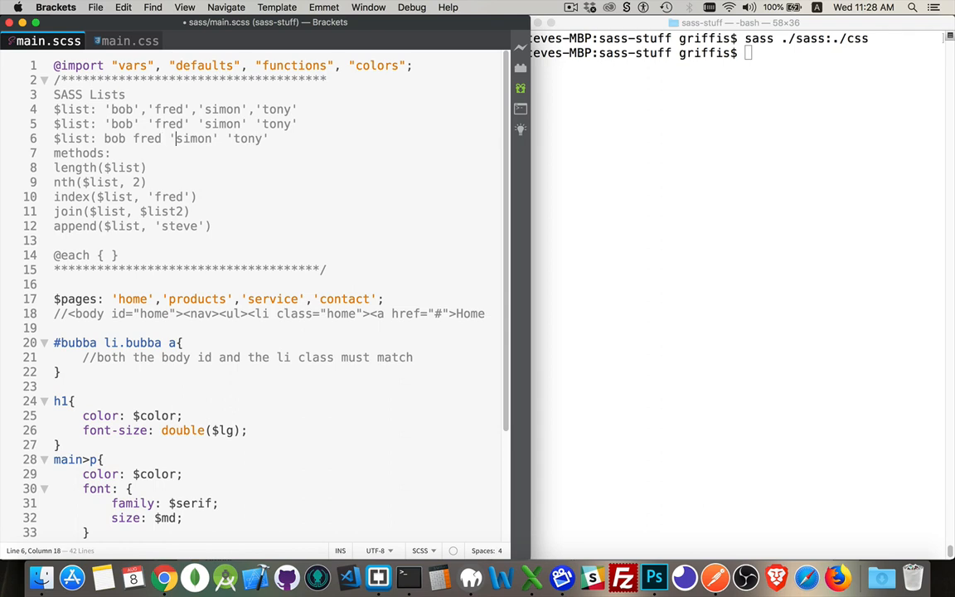
key(Backspace)
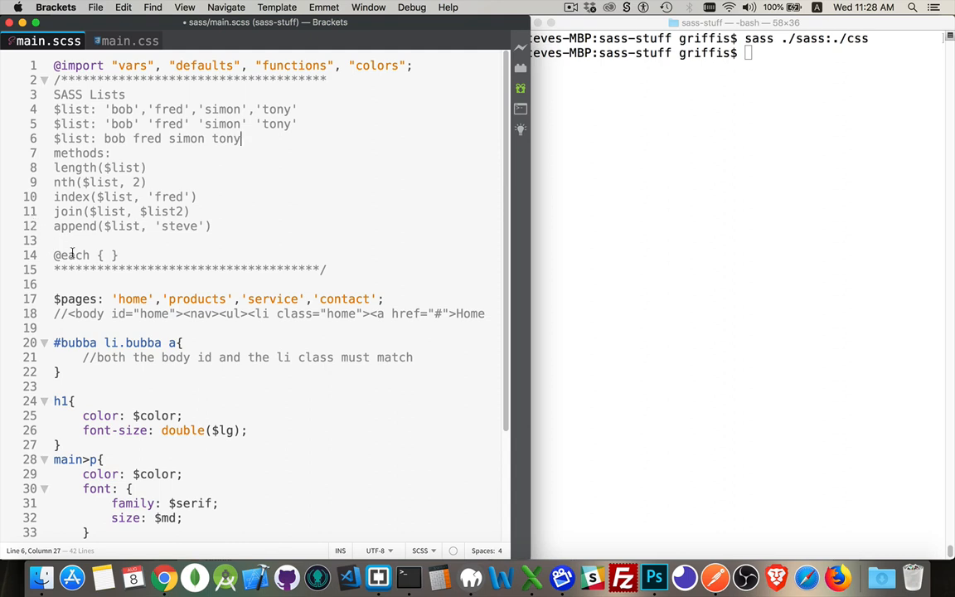
mouse_move(106, 283)
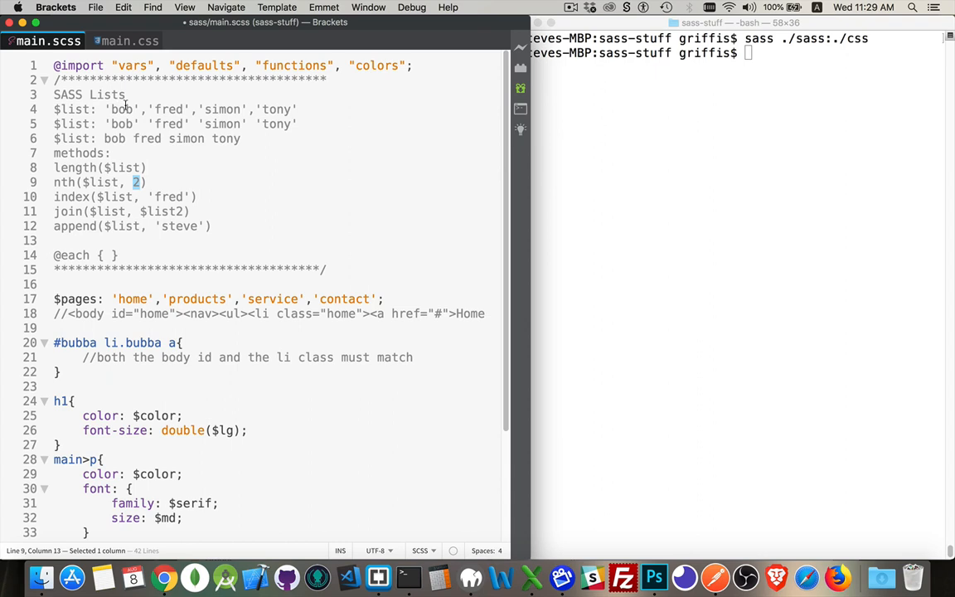
mouse_move(219, 100)
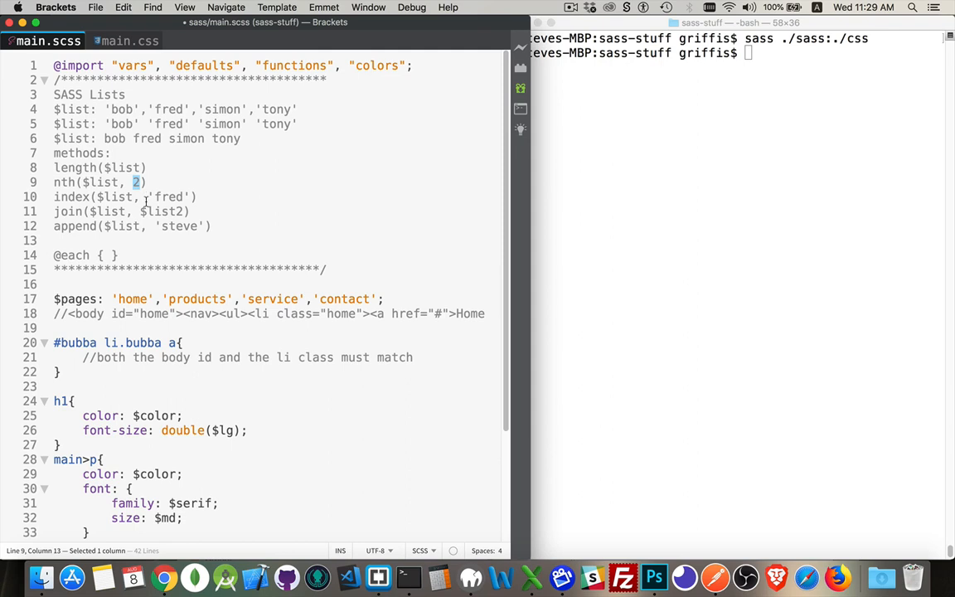
double_click(167, 196)
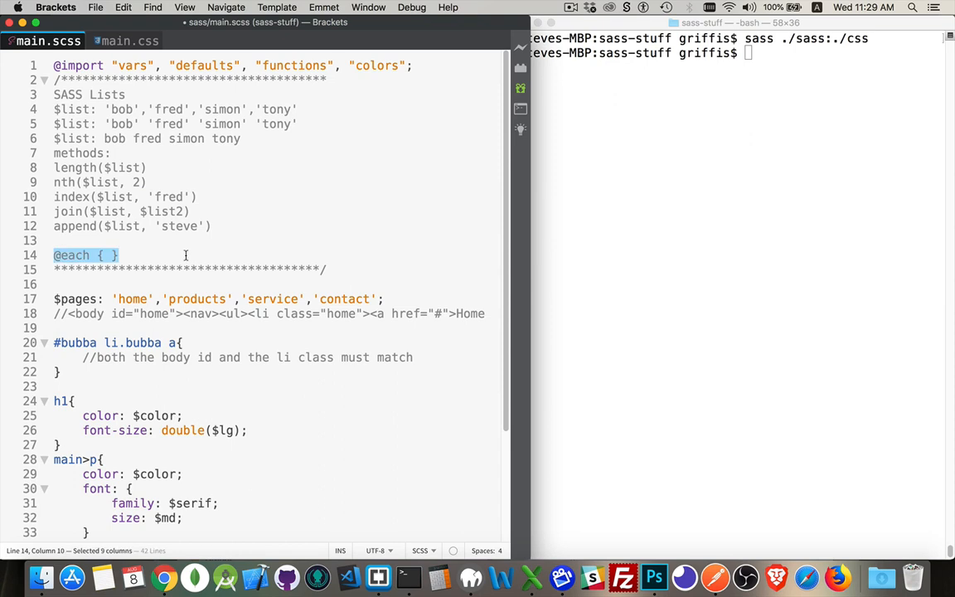
mouse_move(185, 255)
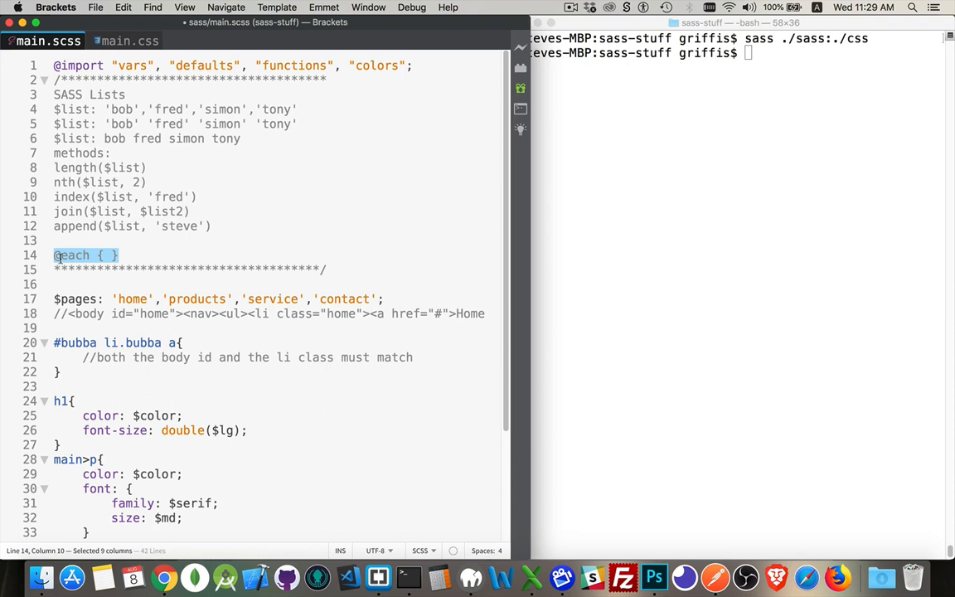
mouse_move(63, 249)
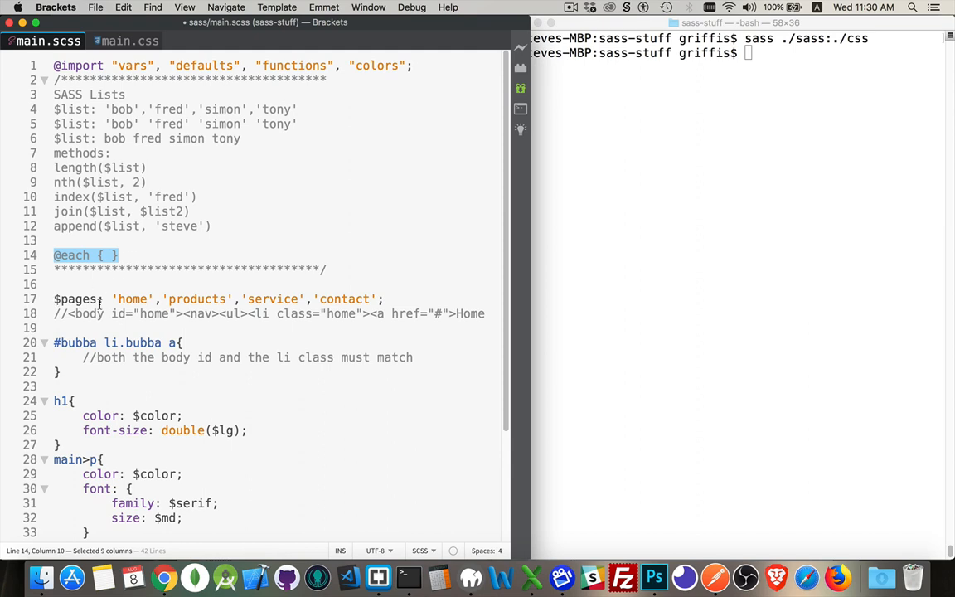
mouse_move(378, 298)
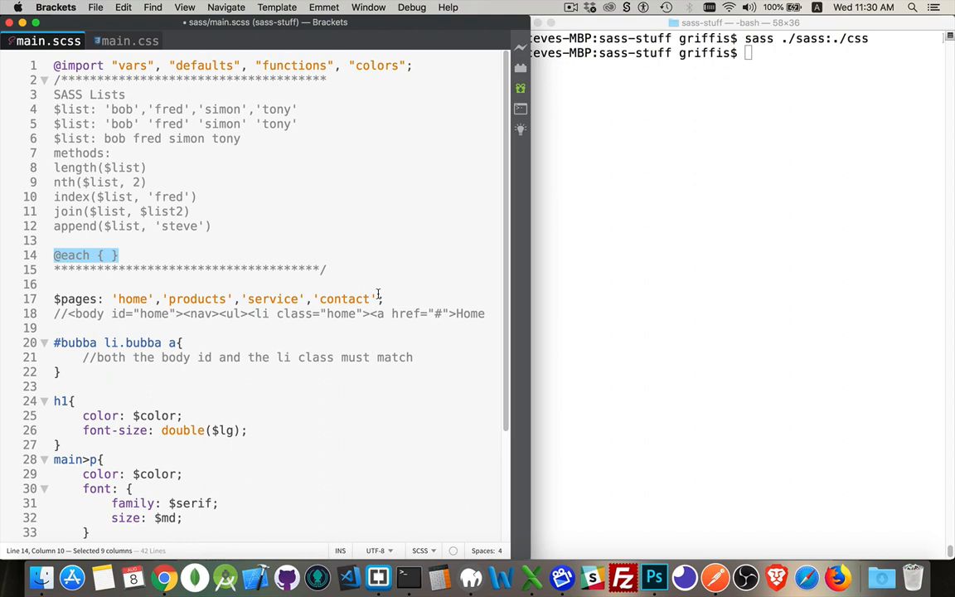
mouse_move(406, 272)
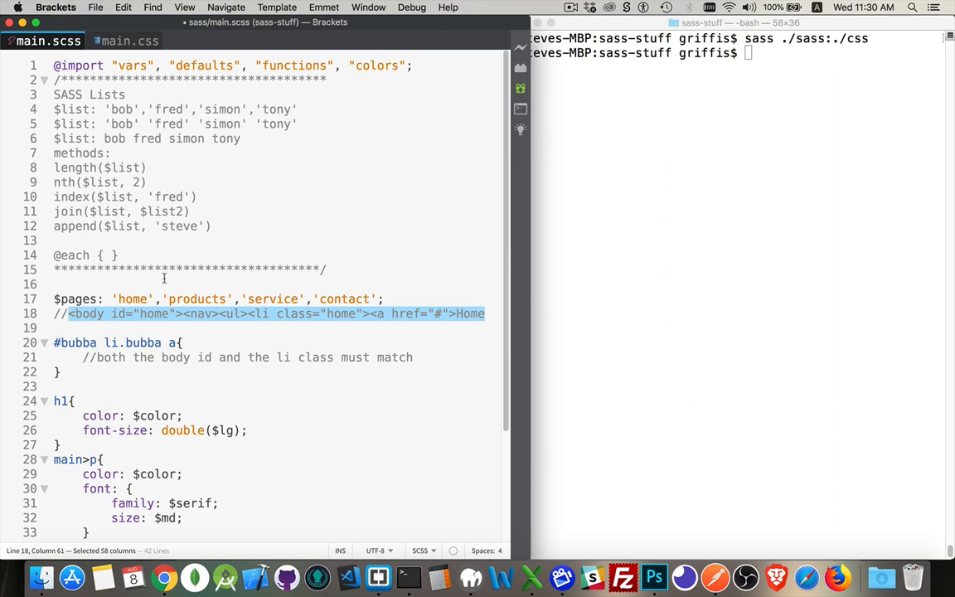
mouse_move(98, 322)
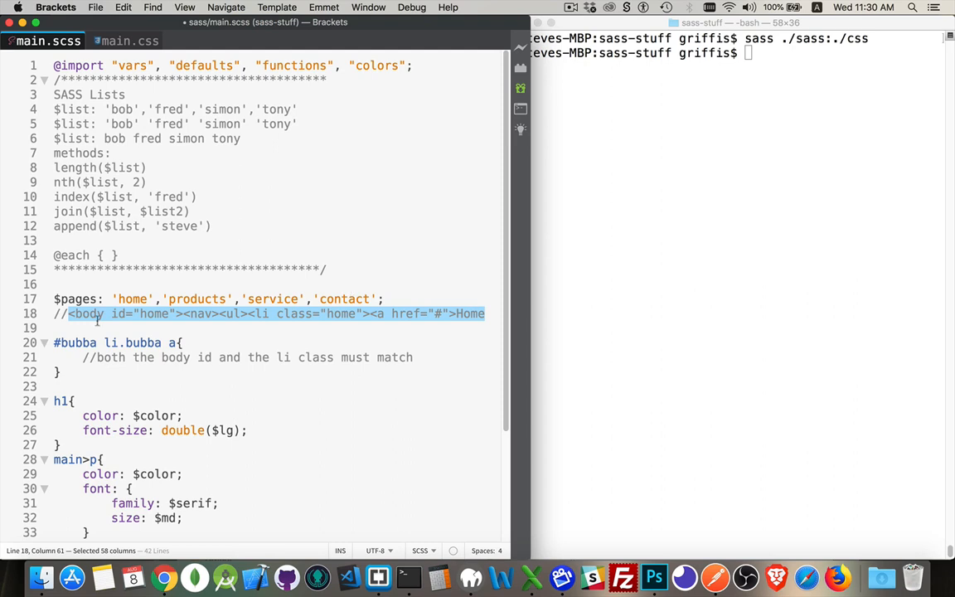
mouse_move(199, 322)
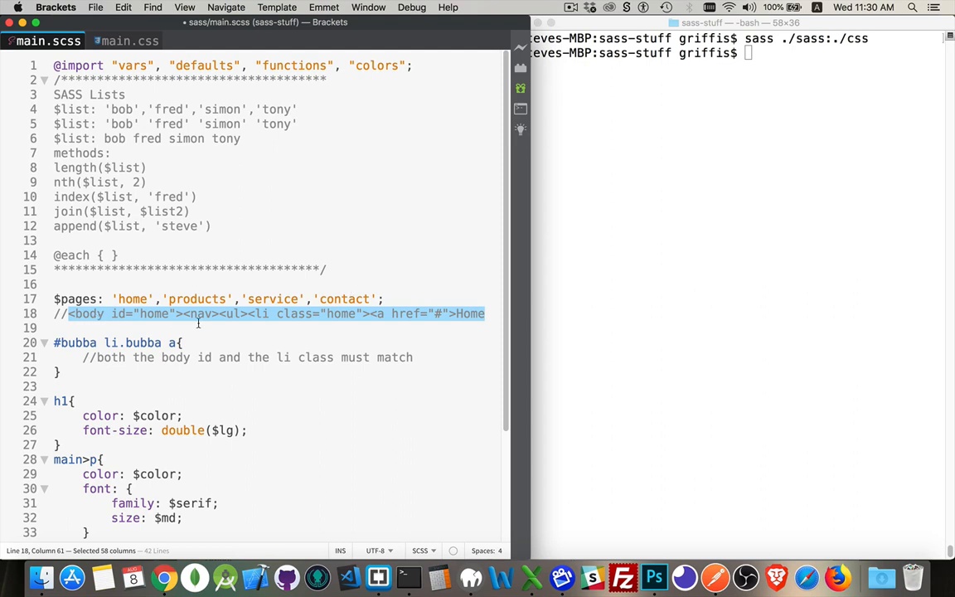
mouse_move(238, 325)
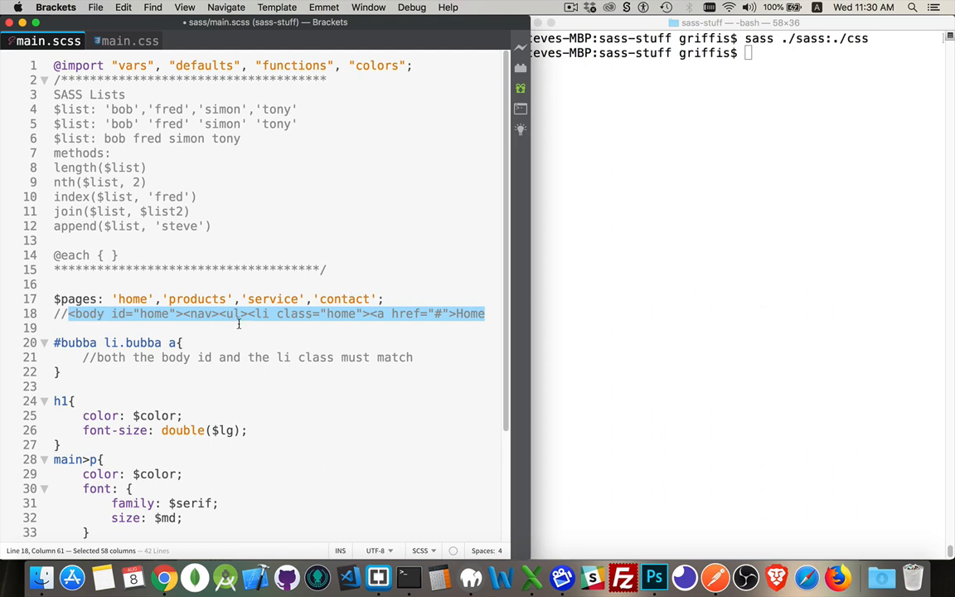
mouse_move(339, 317)
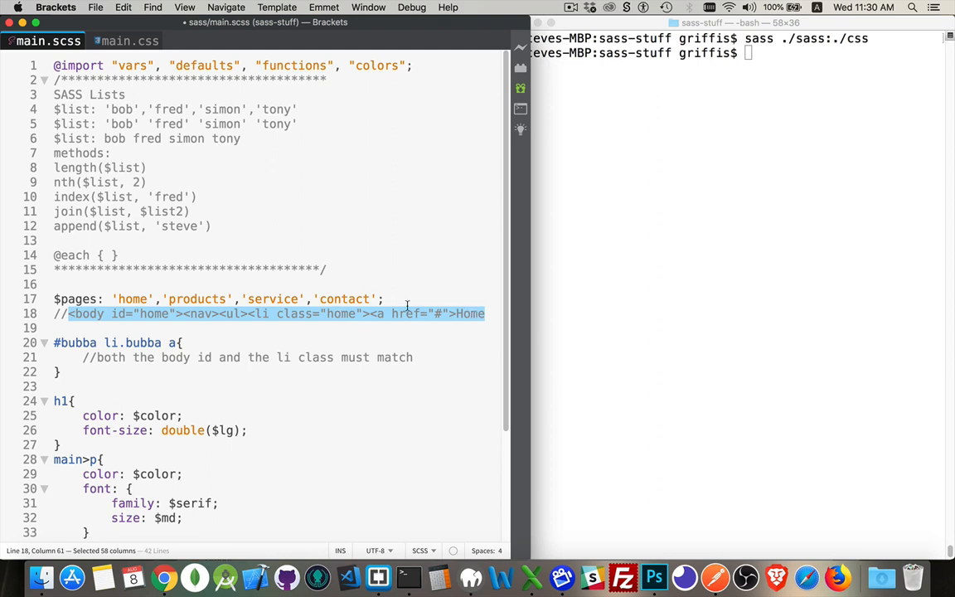
mouse_move(459, 306)
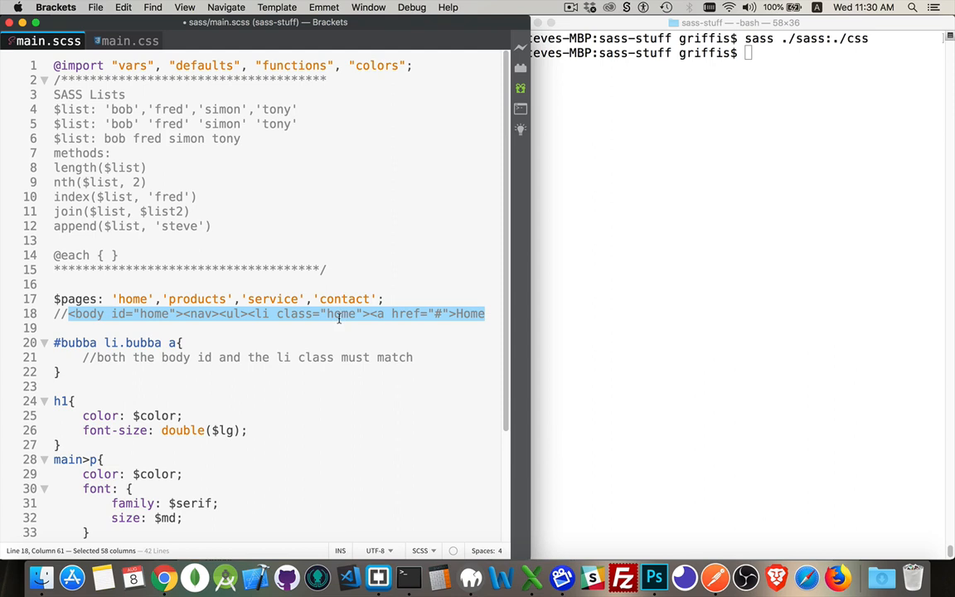
mouse_move(338, 316)
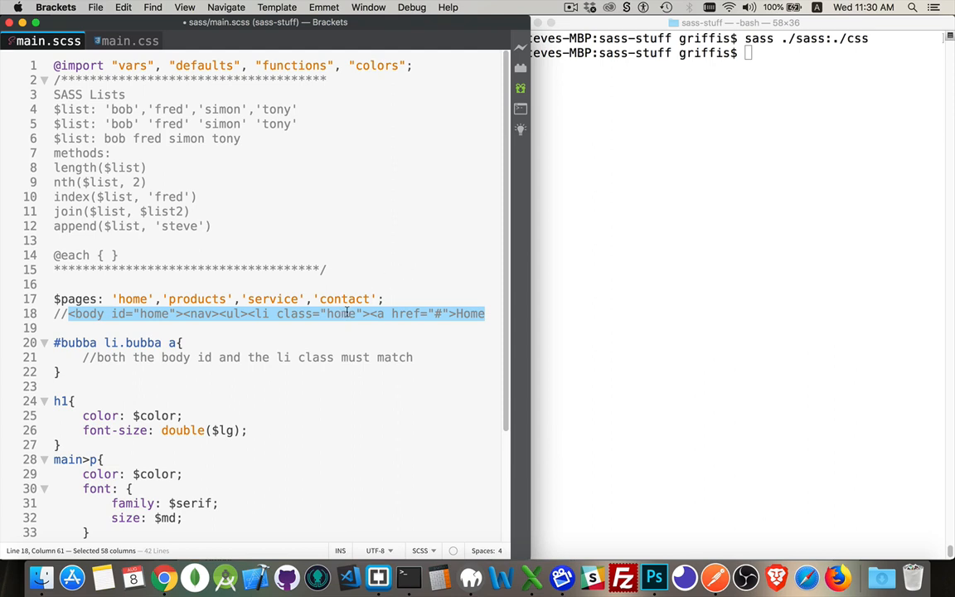
mouse_move(156, 319)
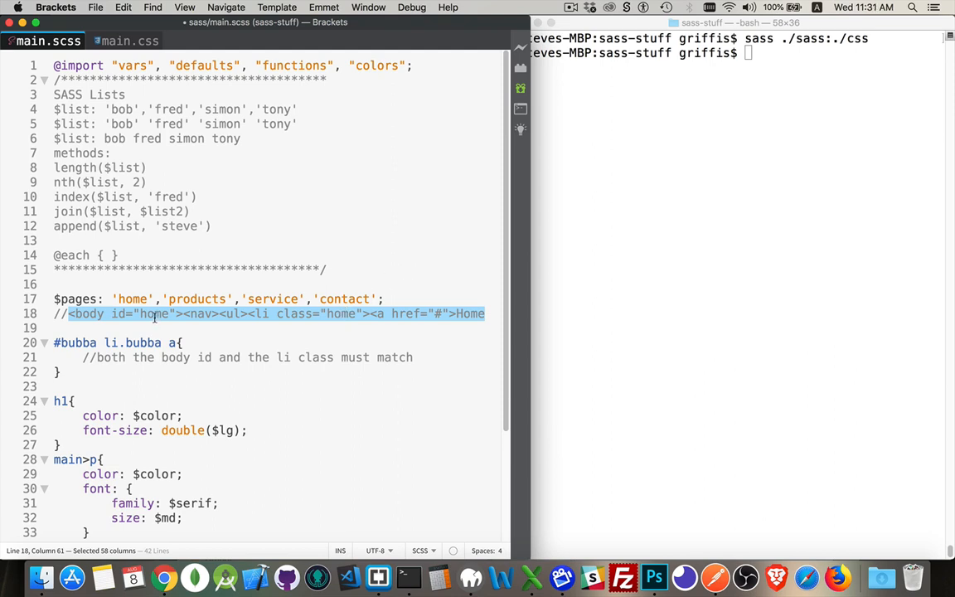
double_click(340, 313)
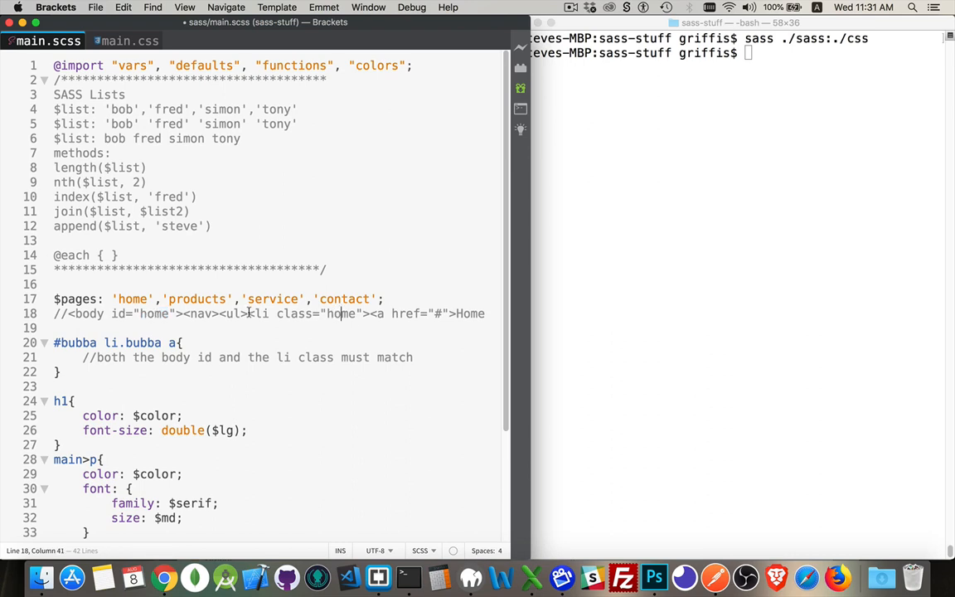
drag(249, 313, 487, 314)
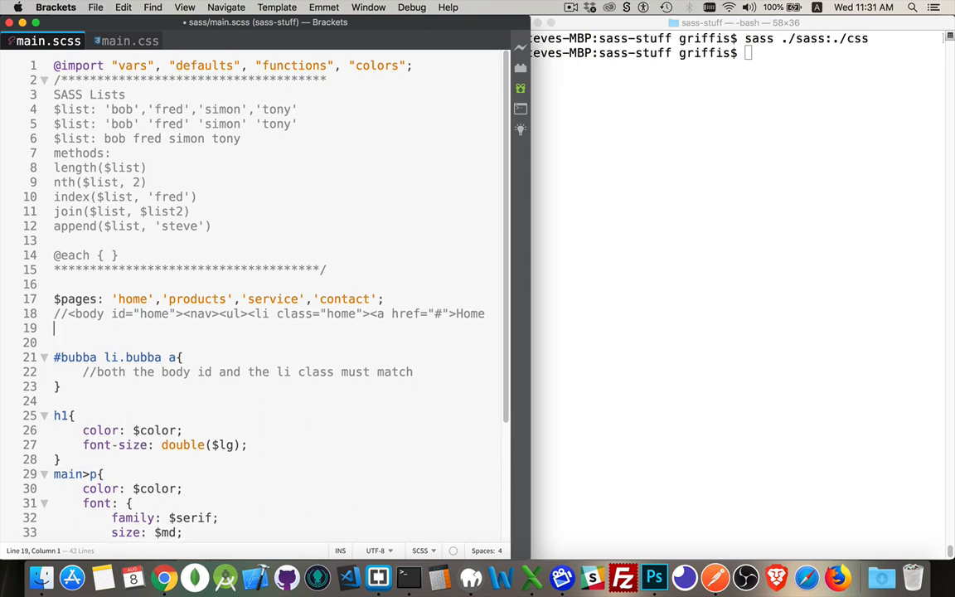
- Write commented li link lines for Products, Services and Contact Us
text(//<li class="home"><a href="#">Home)
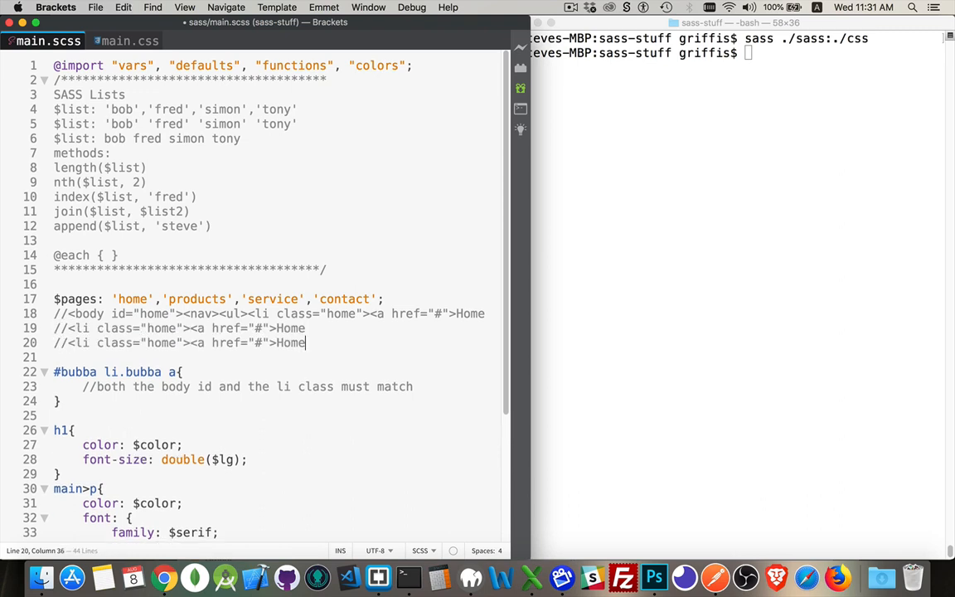
key(enter)
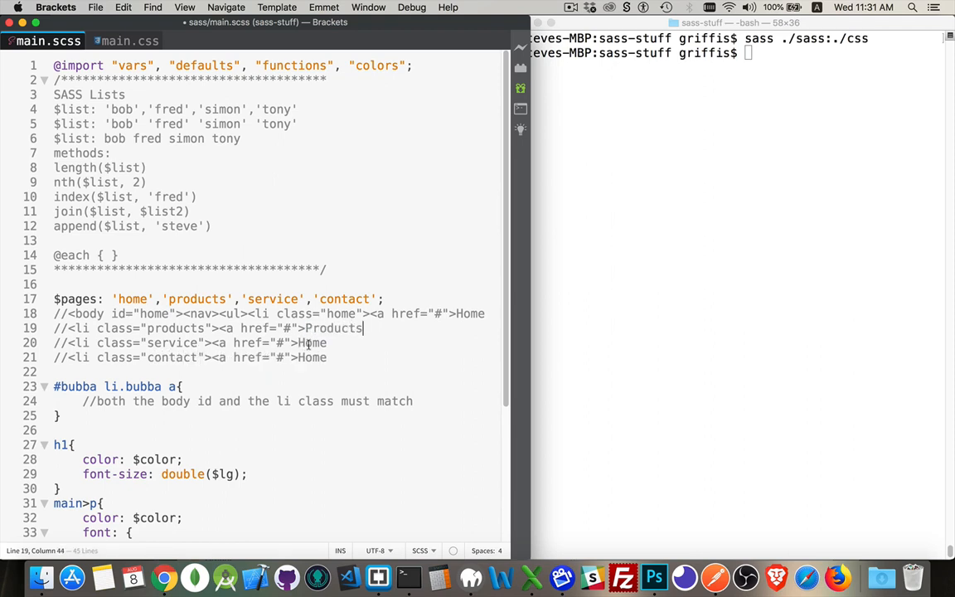
text(Services)
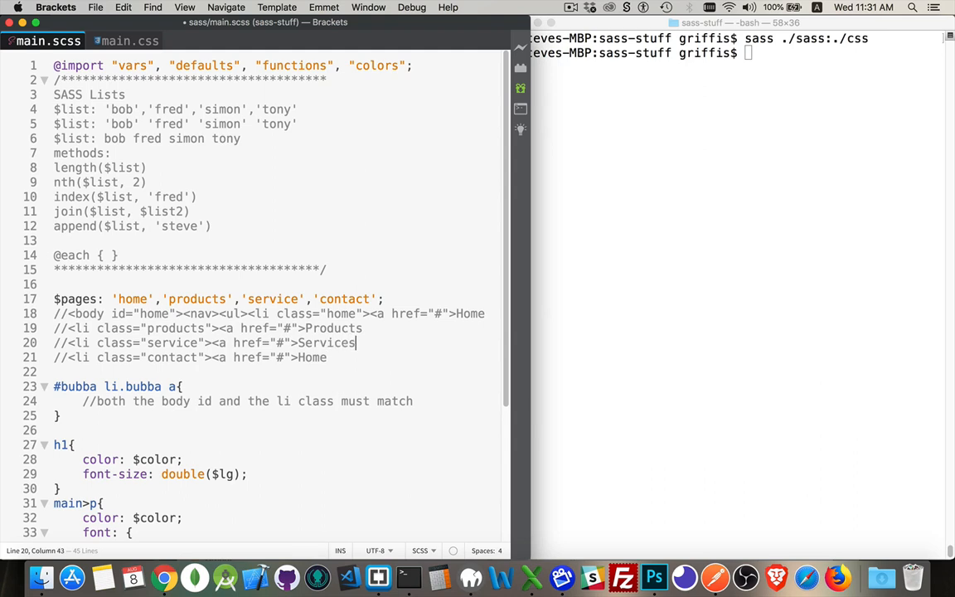
text(Contact Us)
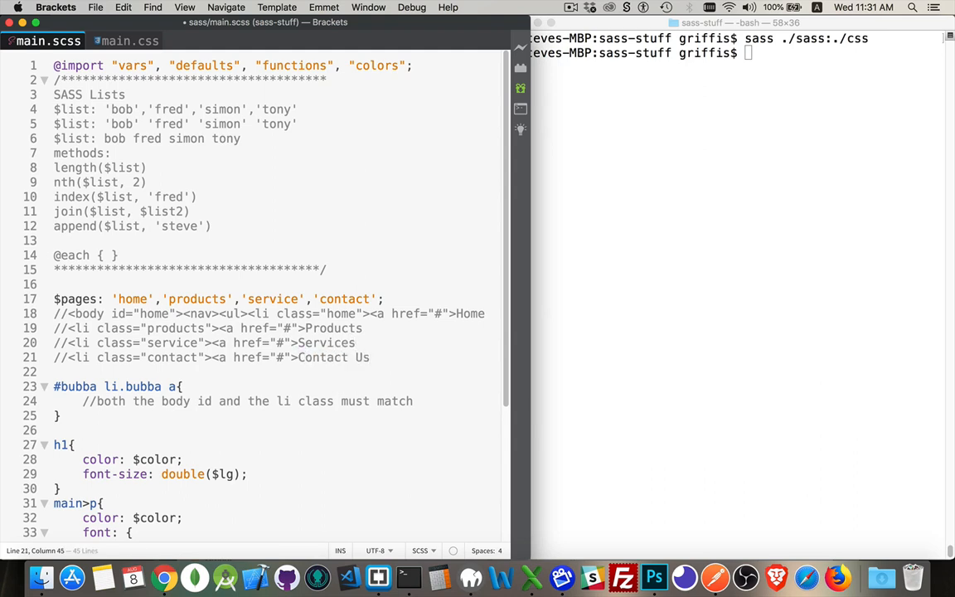
click(218, 313)
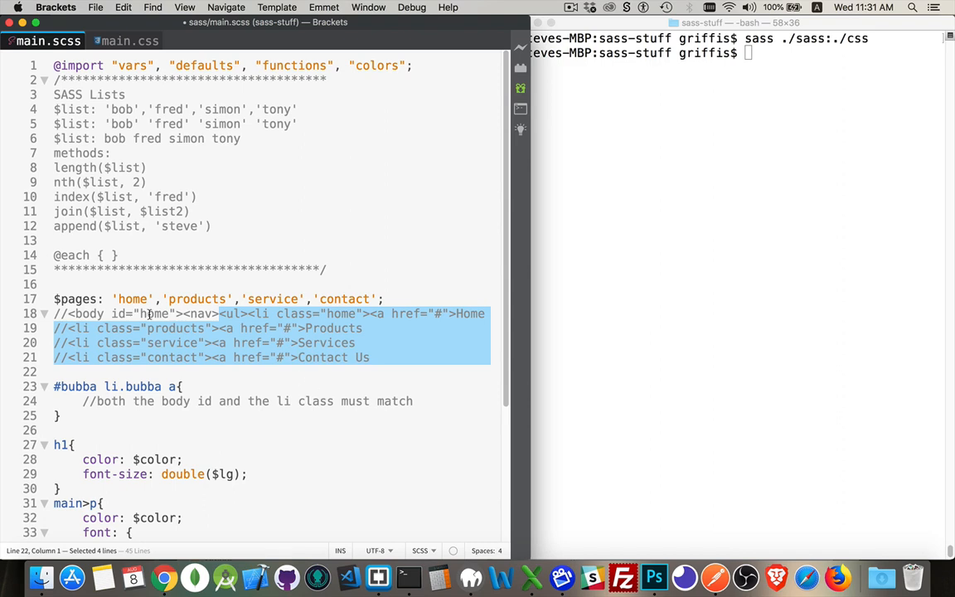
- Replace the commented body id home with contact, matching the contact li class
double_click(154, 313)
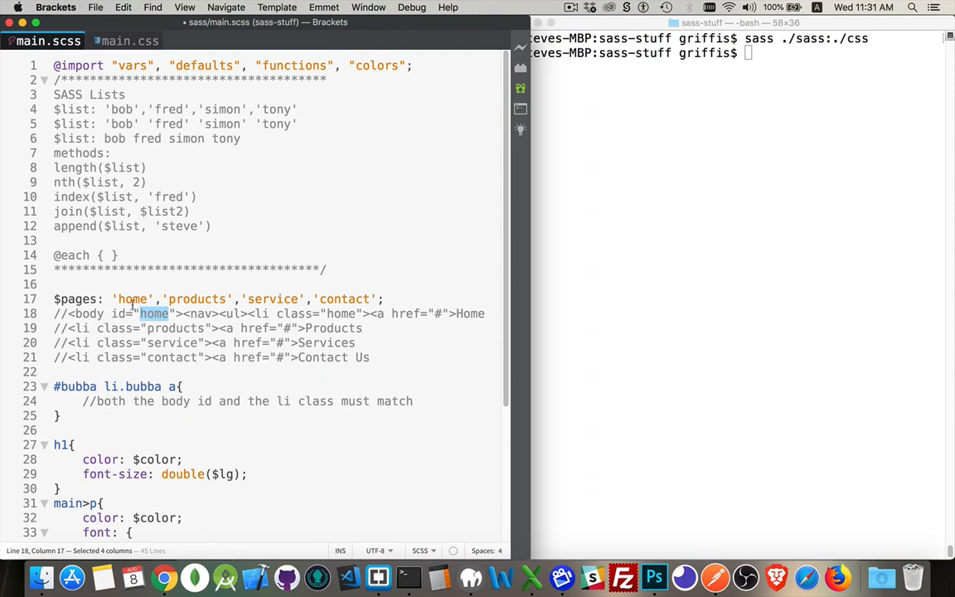
click(342, 313)
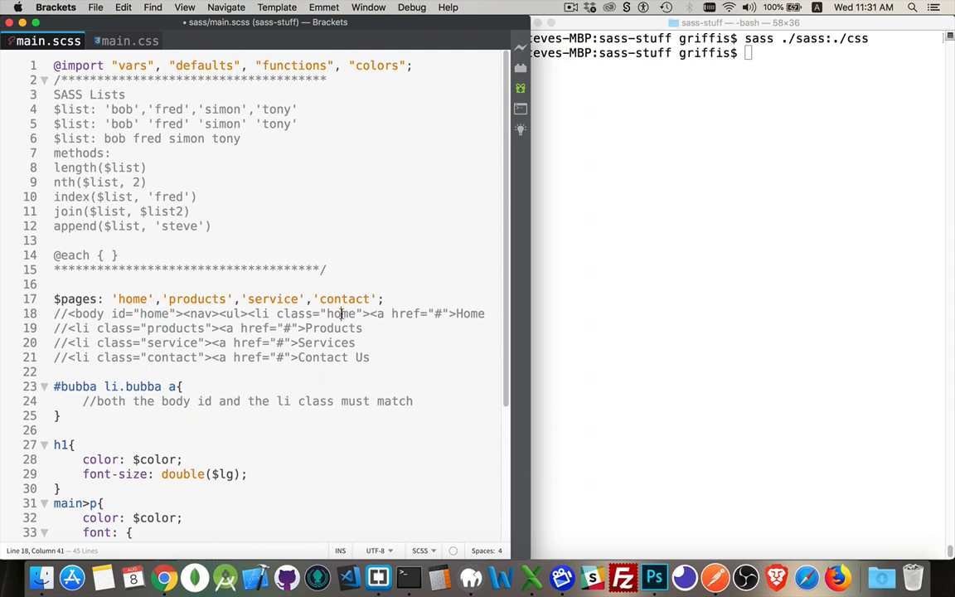
double_click(340, 313)
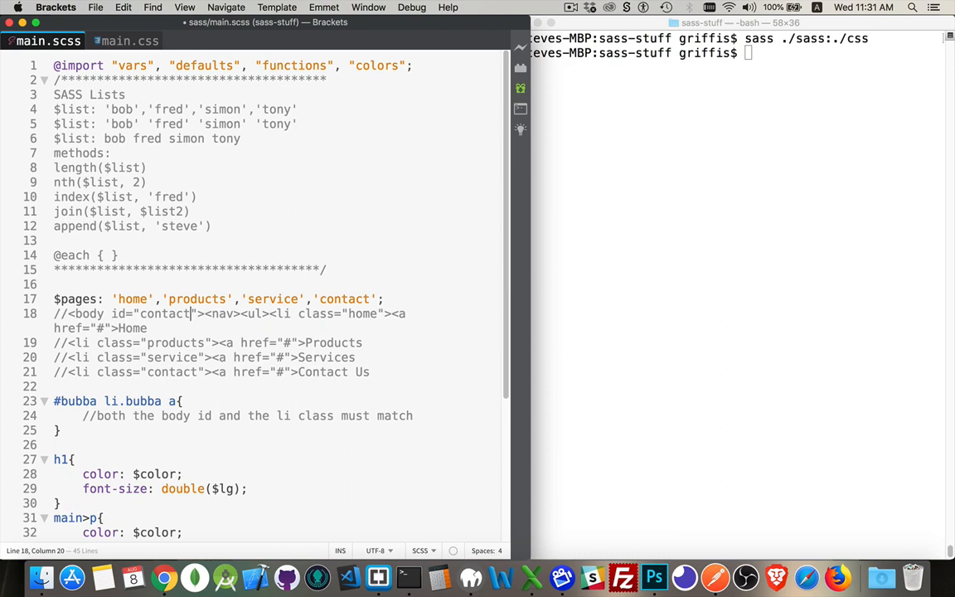
double_click(166, 313)
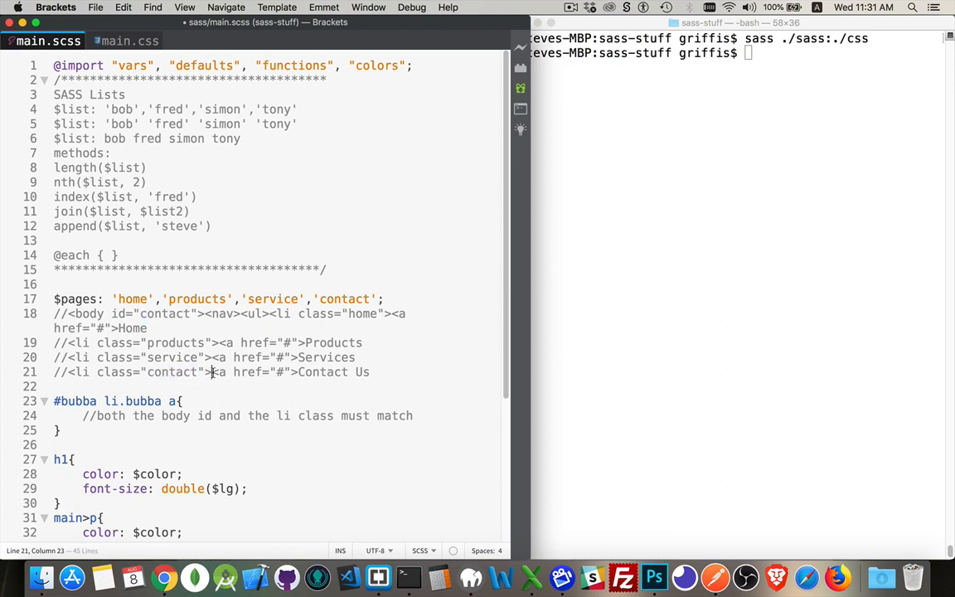
drag(212, 372, 375, 371)
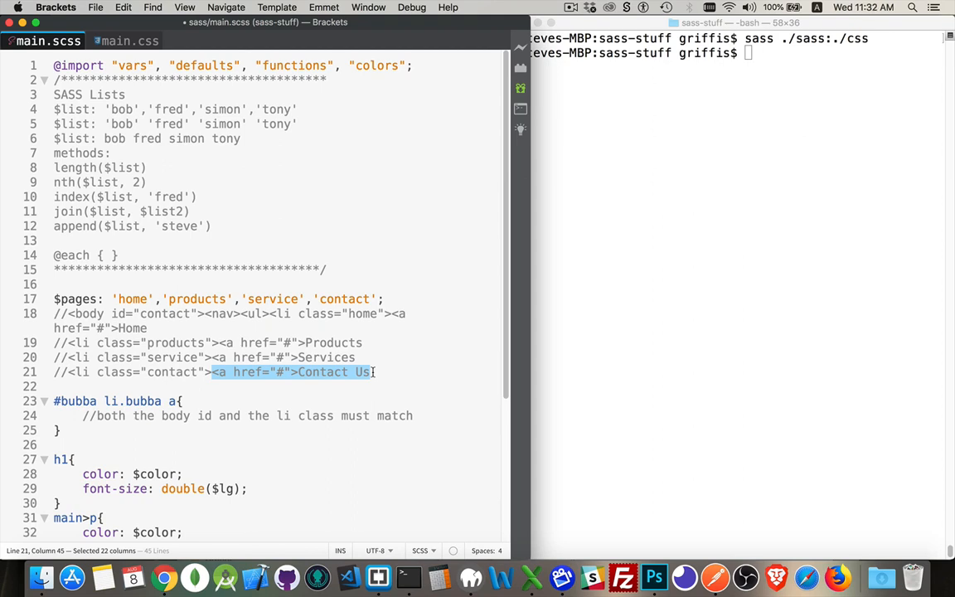
click(59, 399)
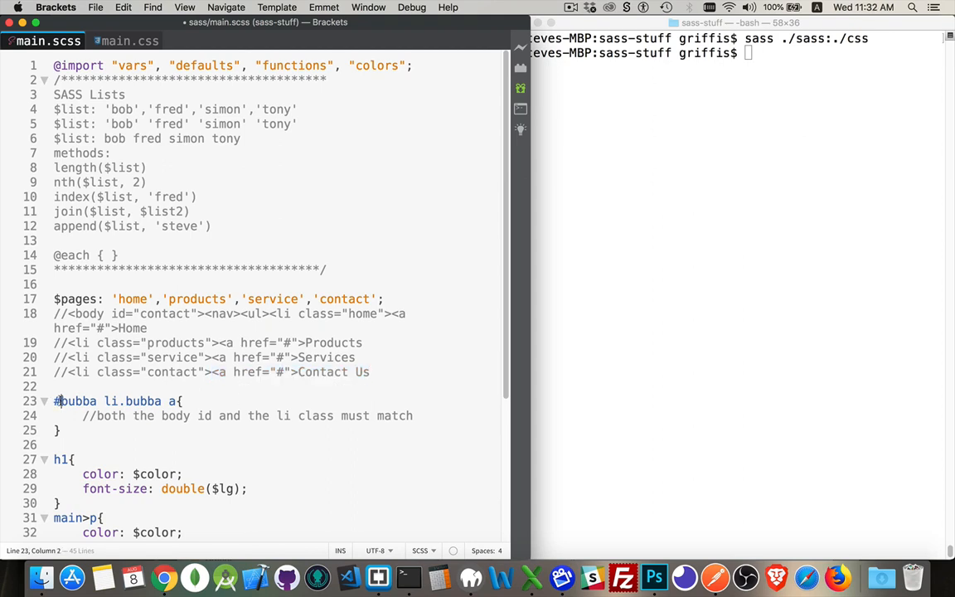
- Append #fred li.fred a to the #bubba li.bubba a selector and open blank lines above the rule
drag(53, 400, 181, 399)
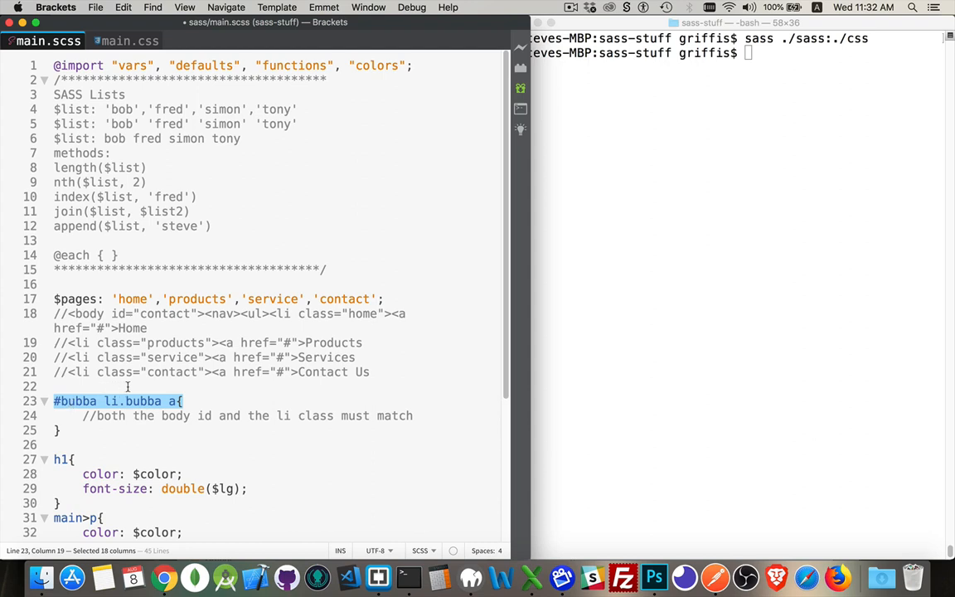
mouse_move(146, 386)
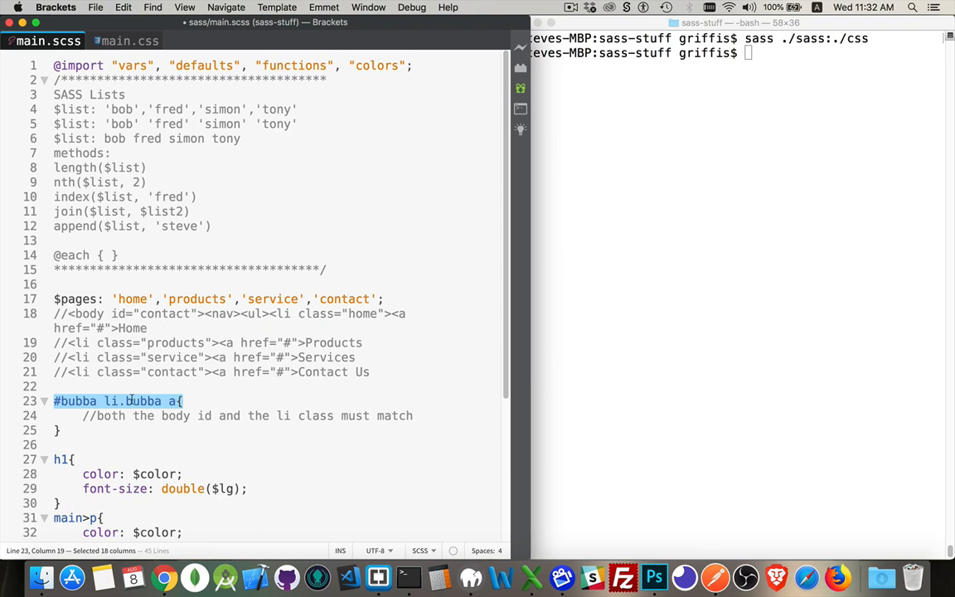
text(,)
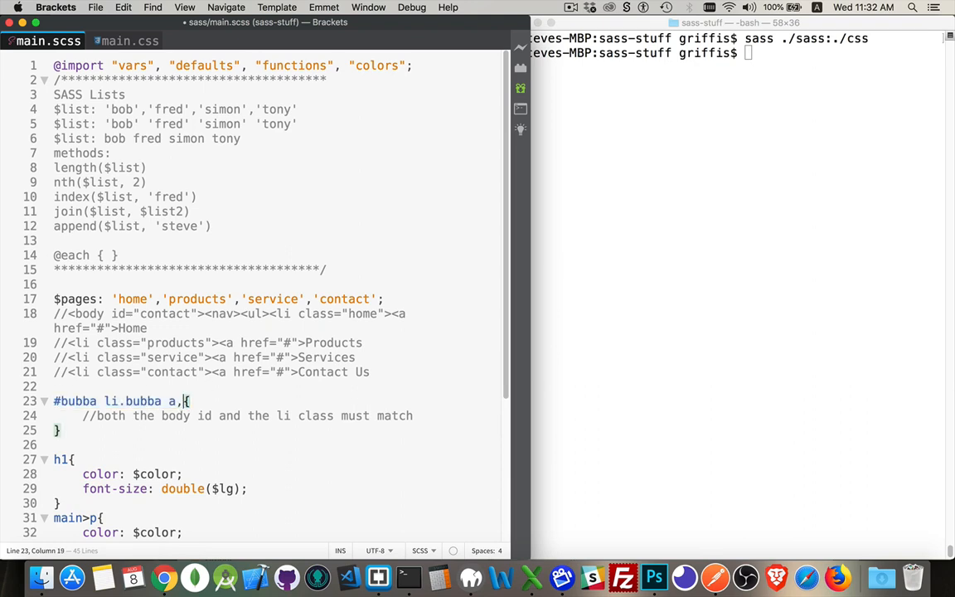
text(#fred li.fred a{)
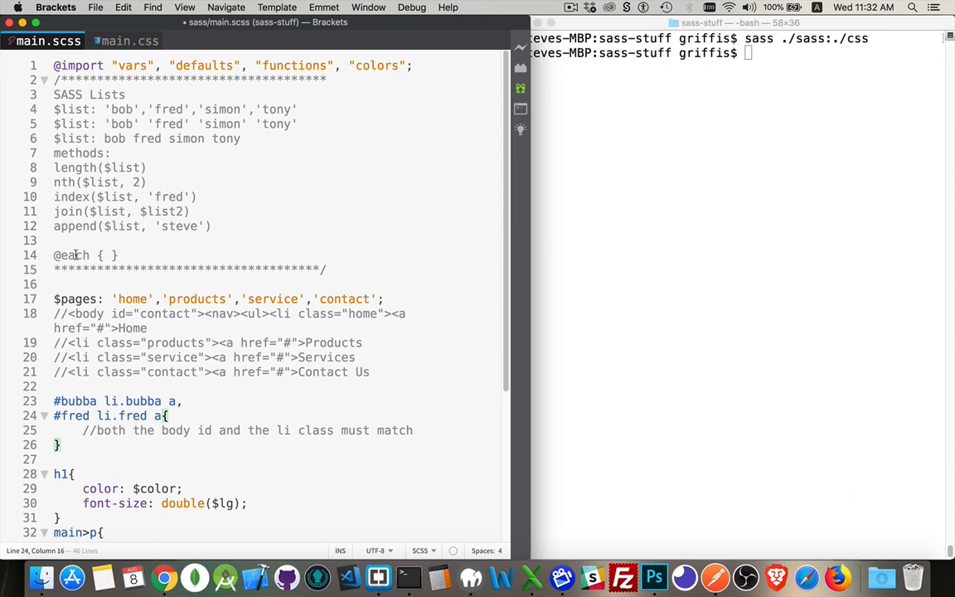
double_click(73, 256)
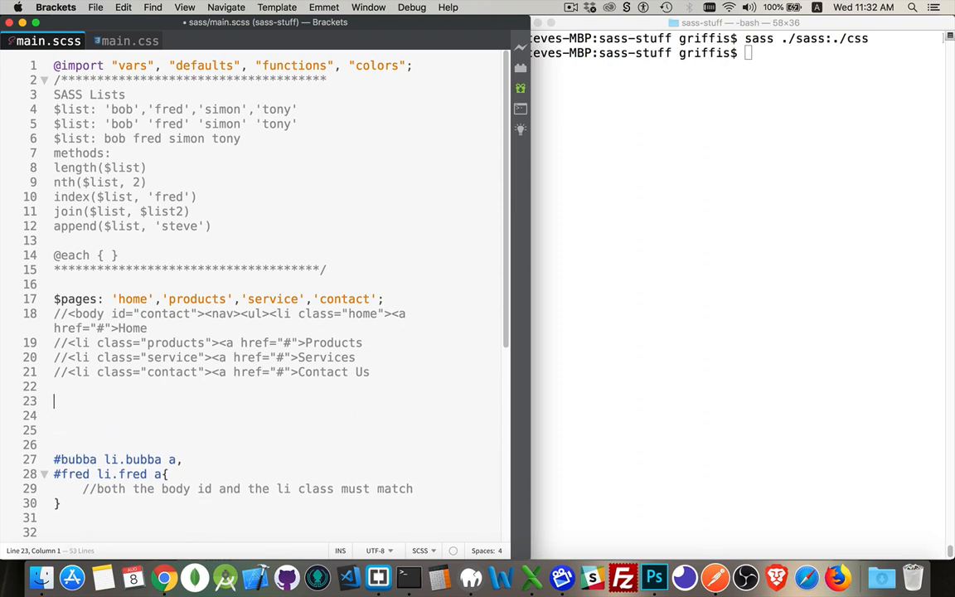
text(@)
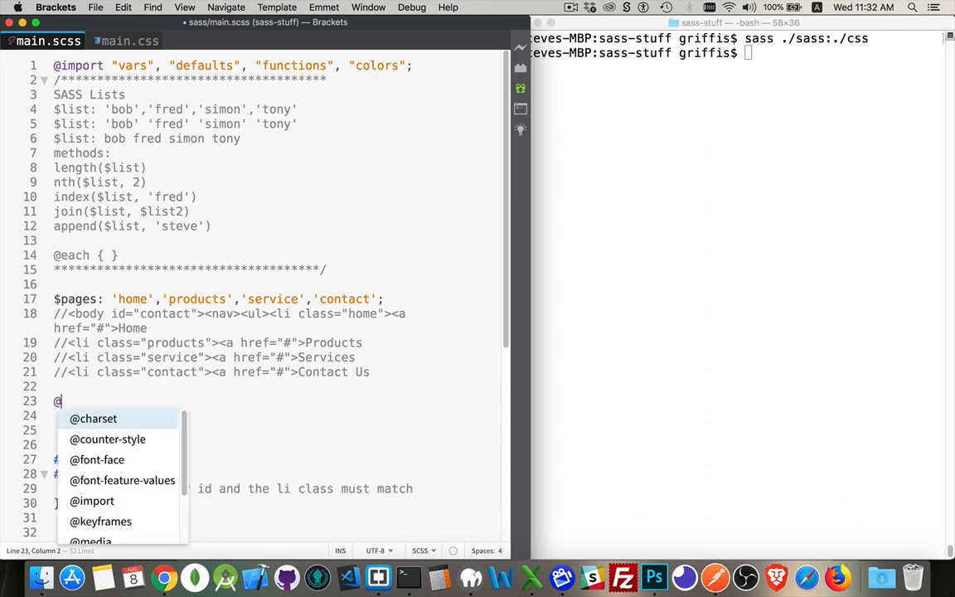
text(each)
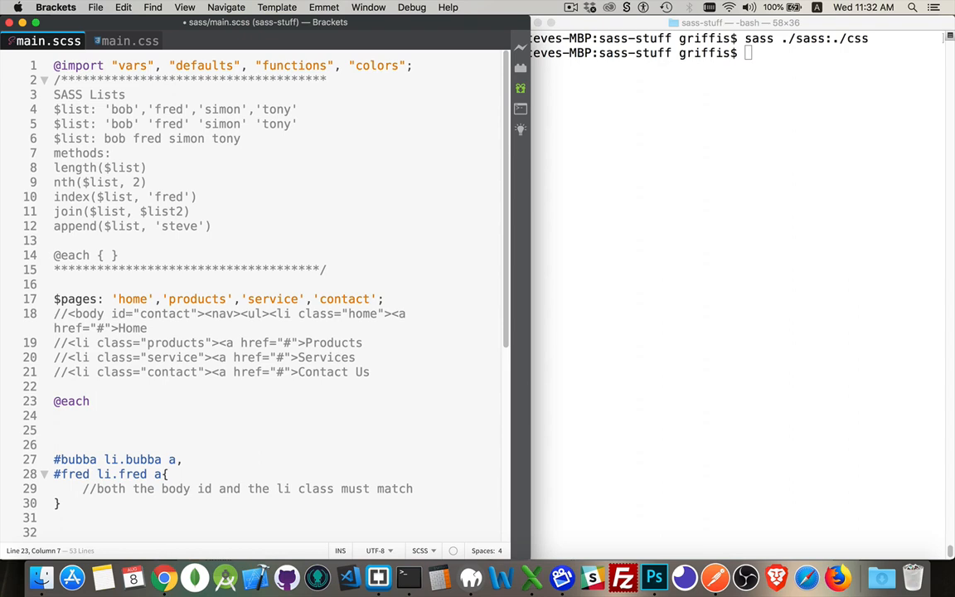
text($pg)
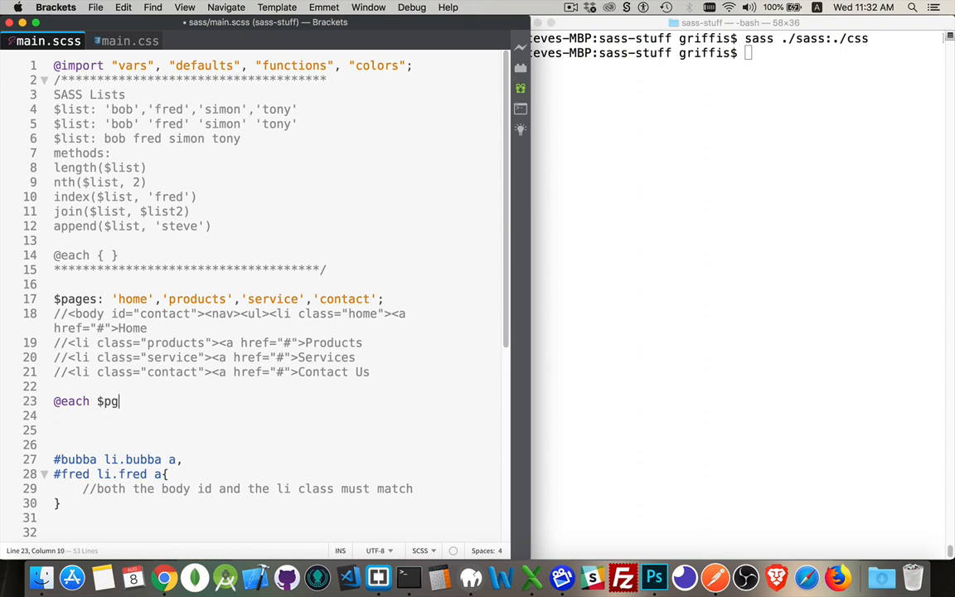
text(in)
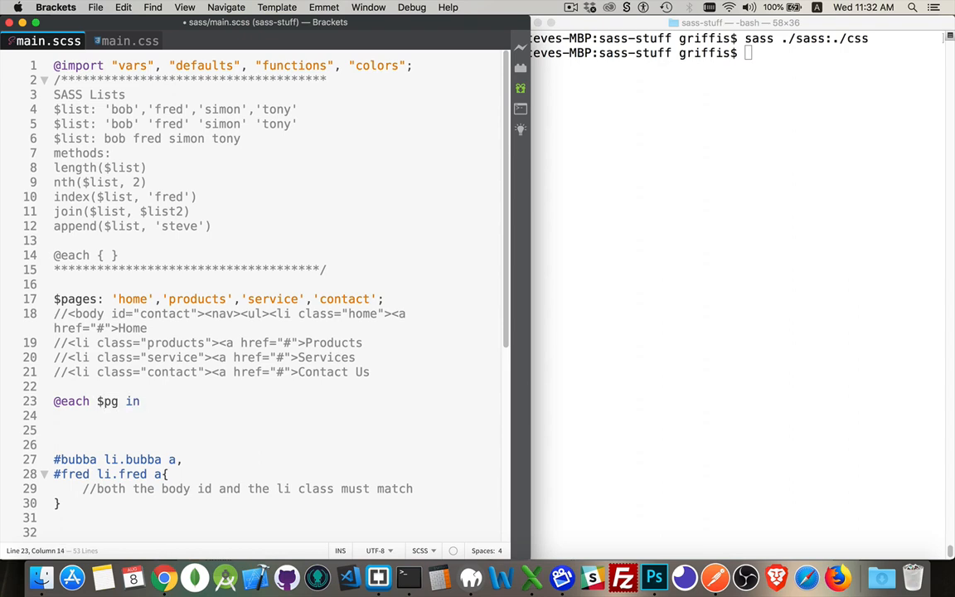
text($pages{)
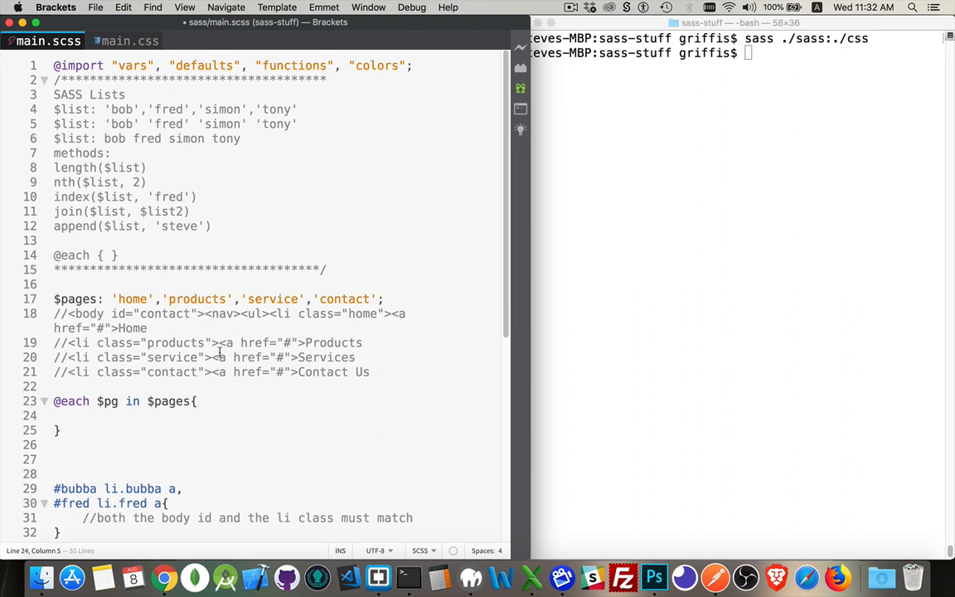
double_click(108, 401)
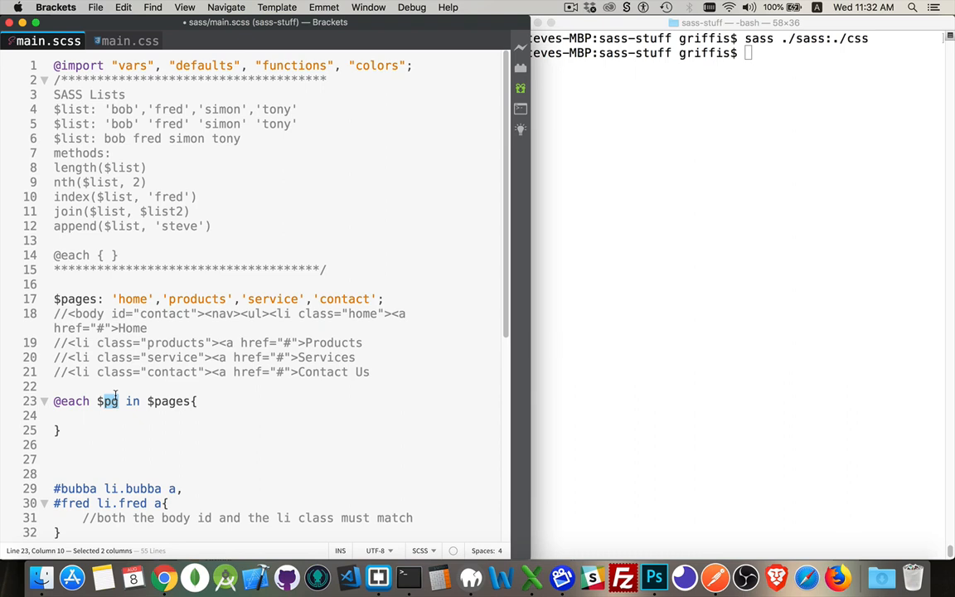
text(asdfas)
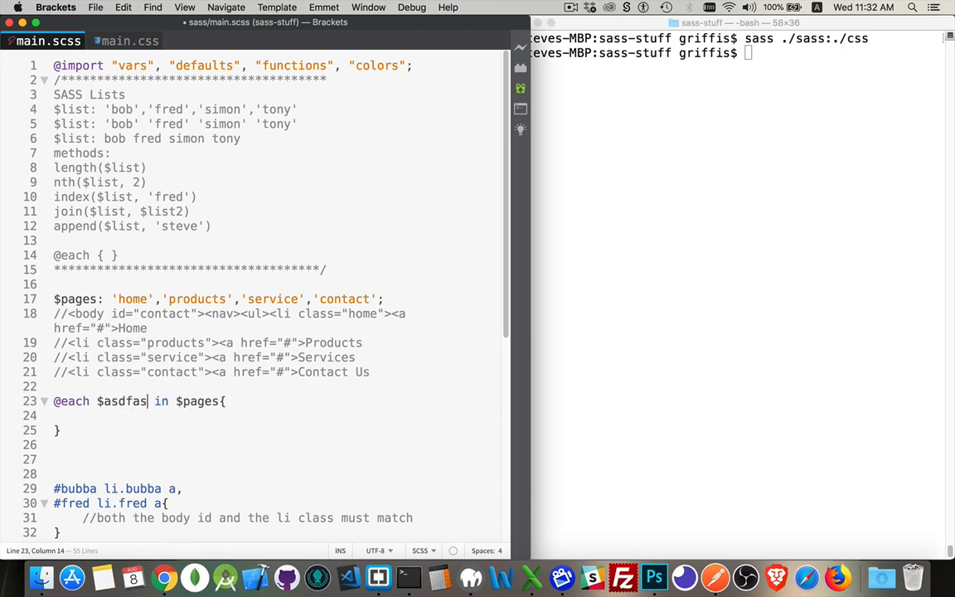
key(Backspace)
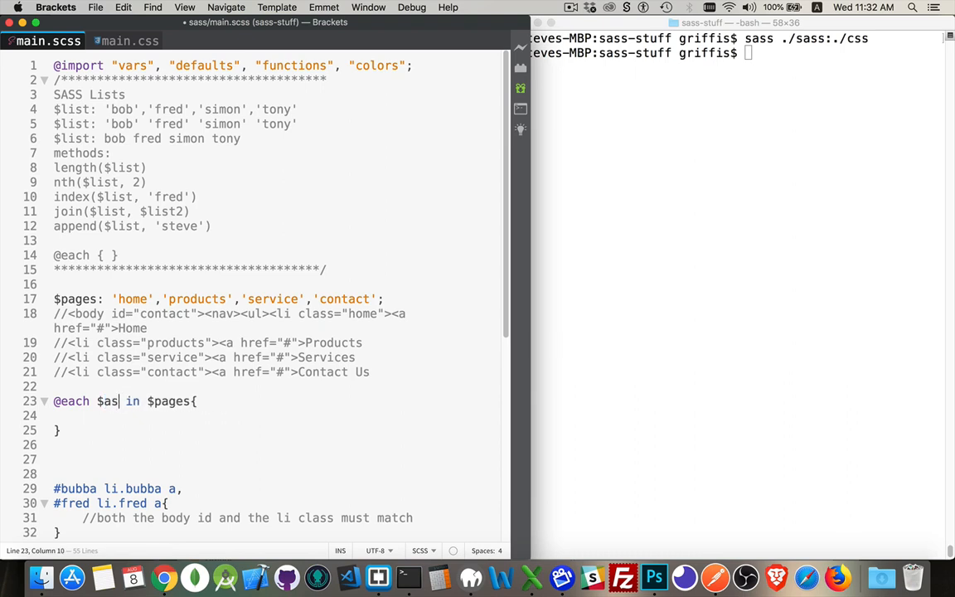
text(pg)
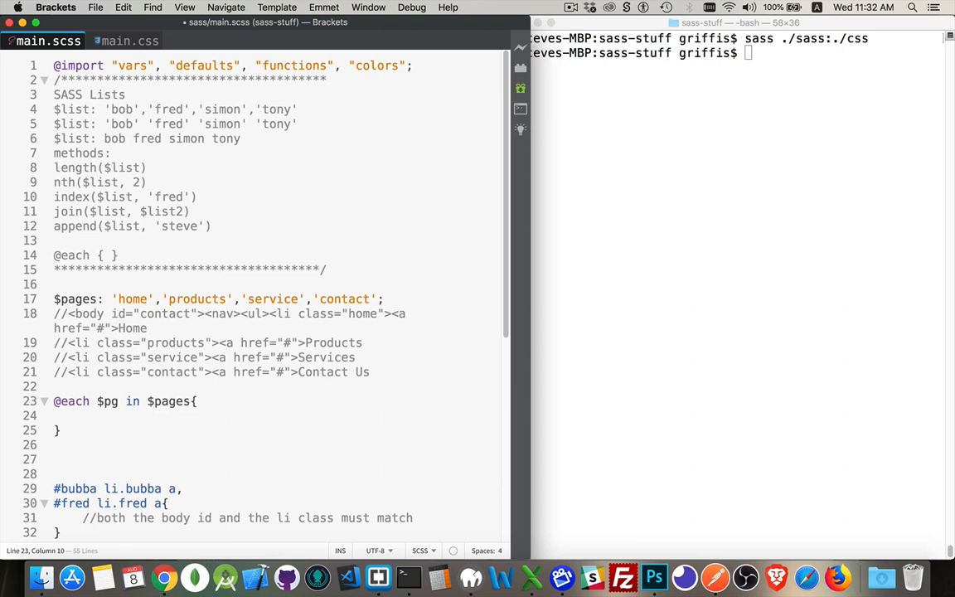
double_click(173, 400)
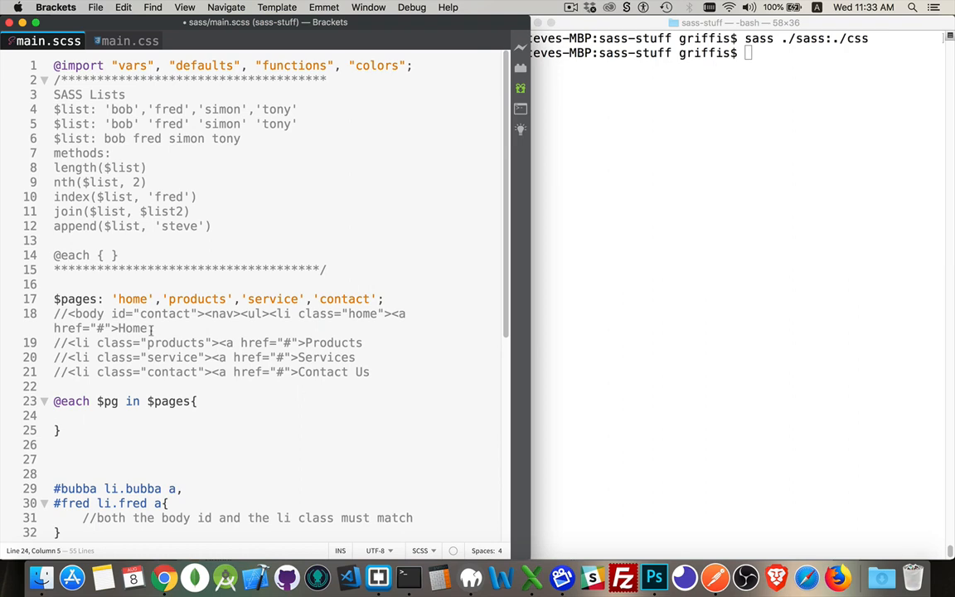
double_click(133, 299)
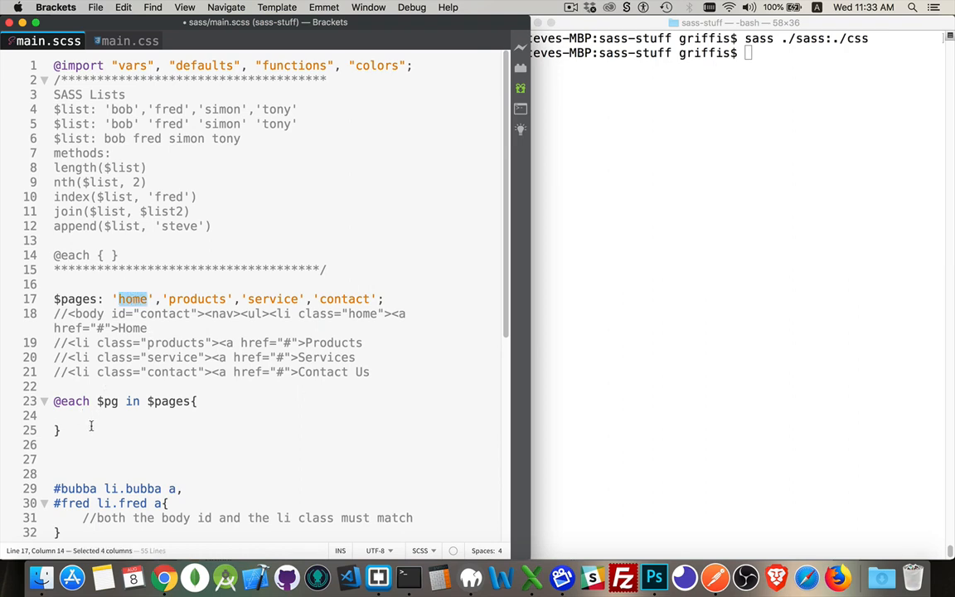
text($pg)
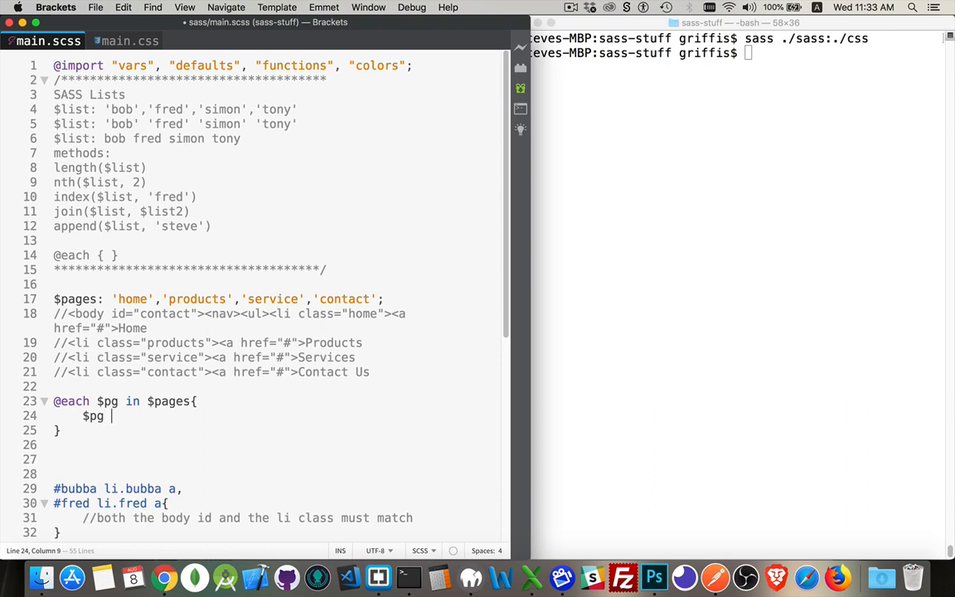
text(li.)
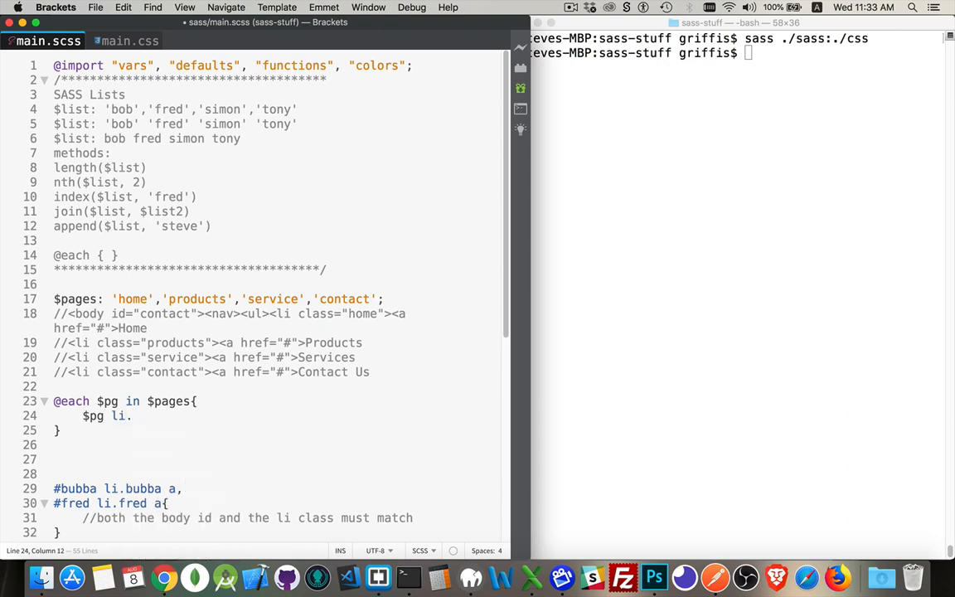
text($pg)
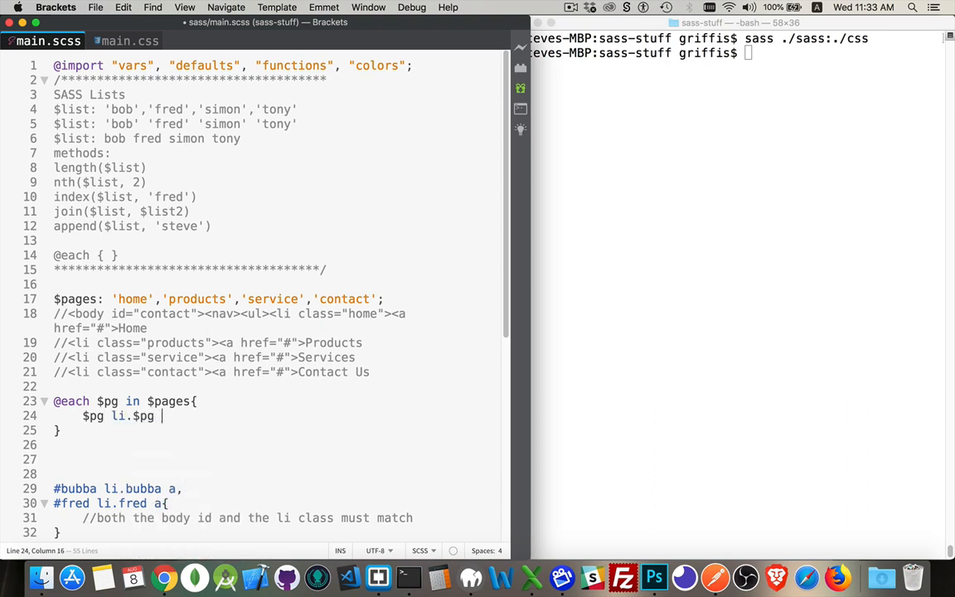
text(a{)
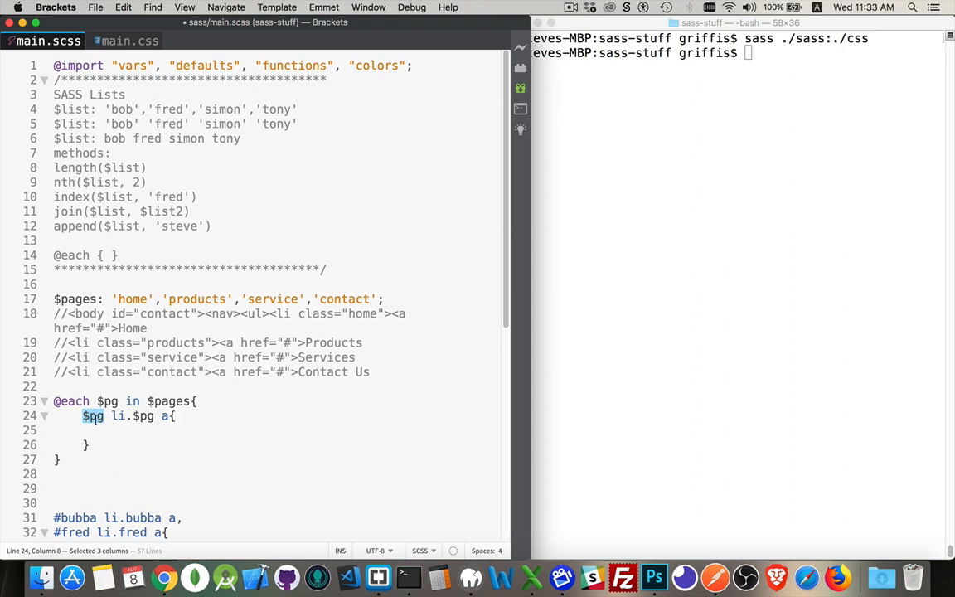
text(#{)
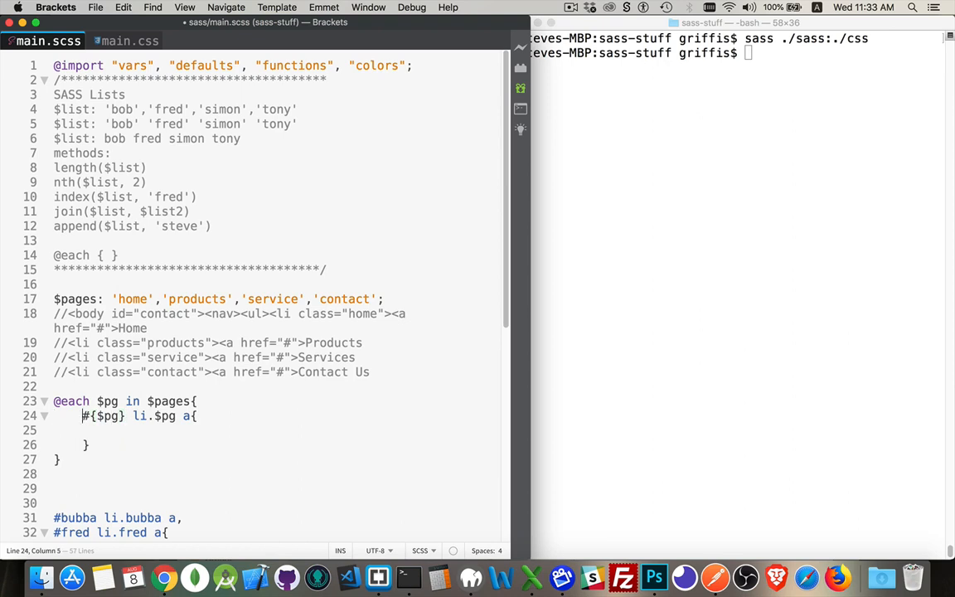
text(body)
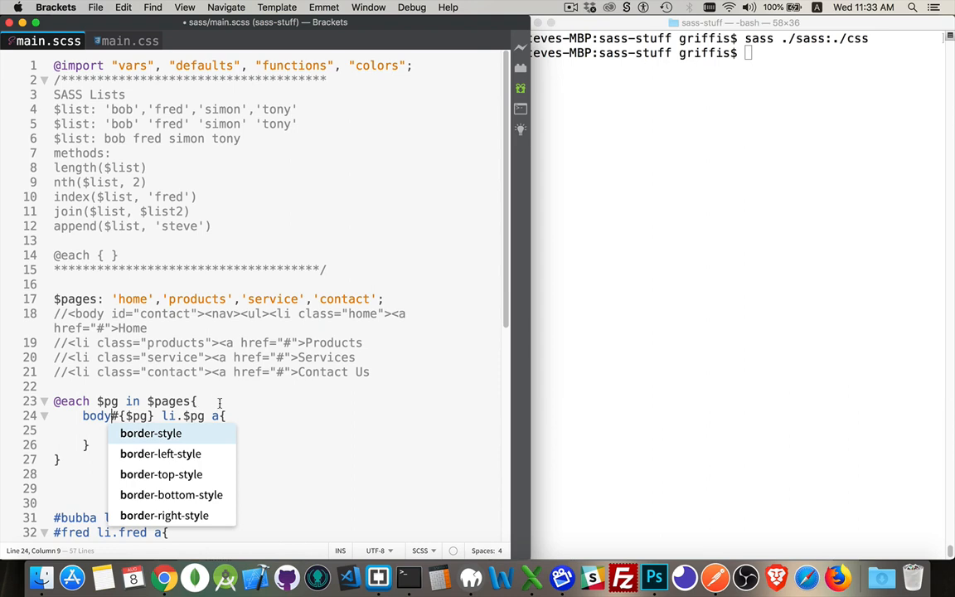
mouse_move(132, 421)
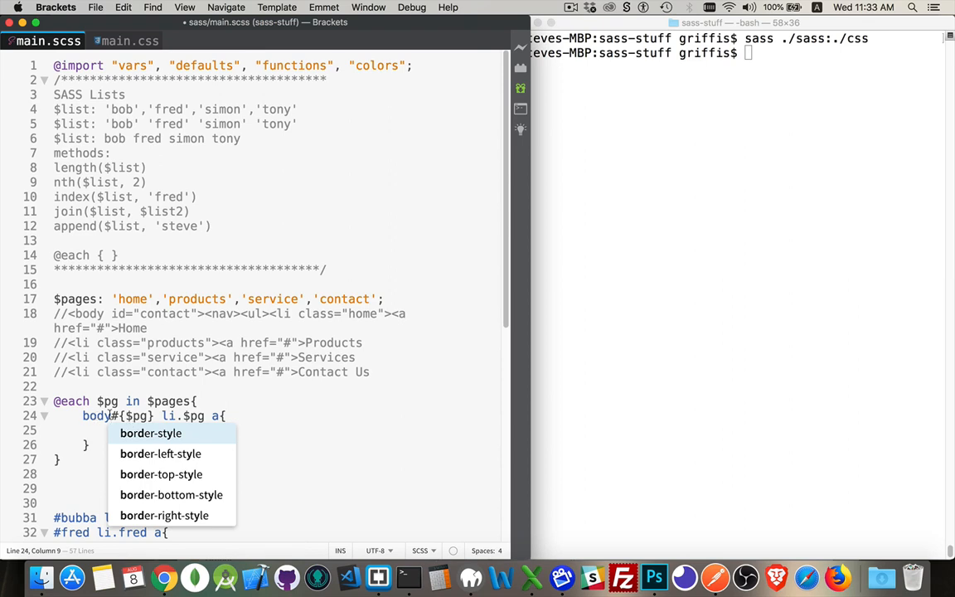
mouse_move(184, 414)
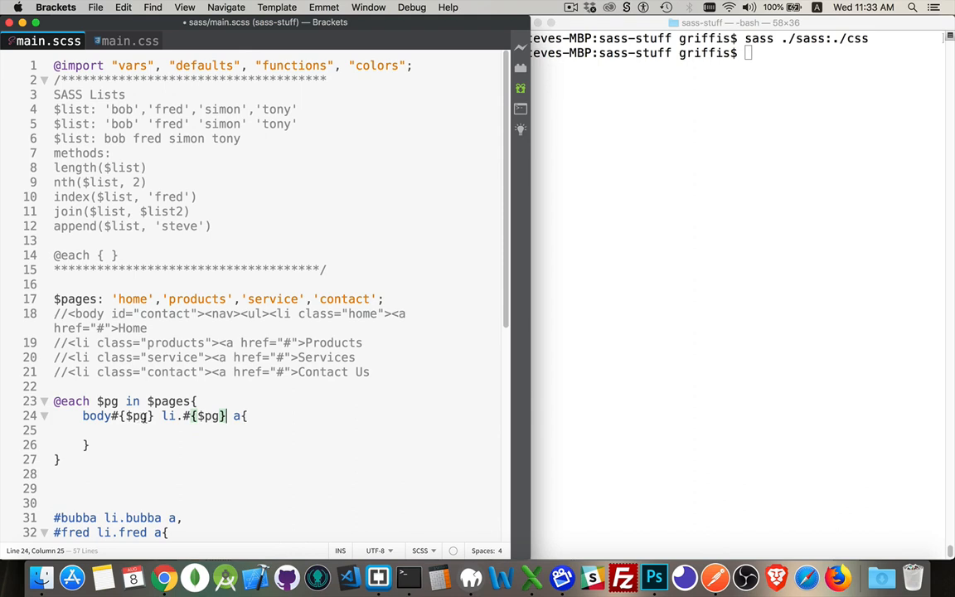
mouse_move(199, 415)
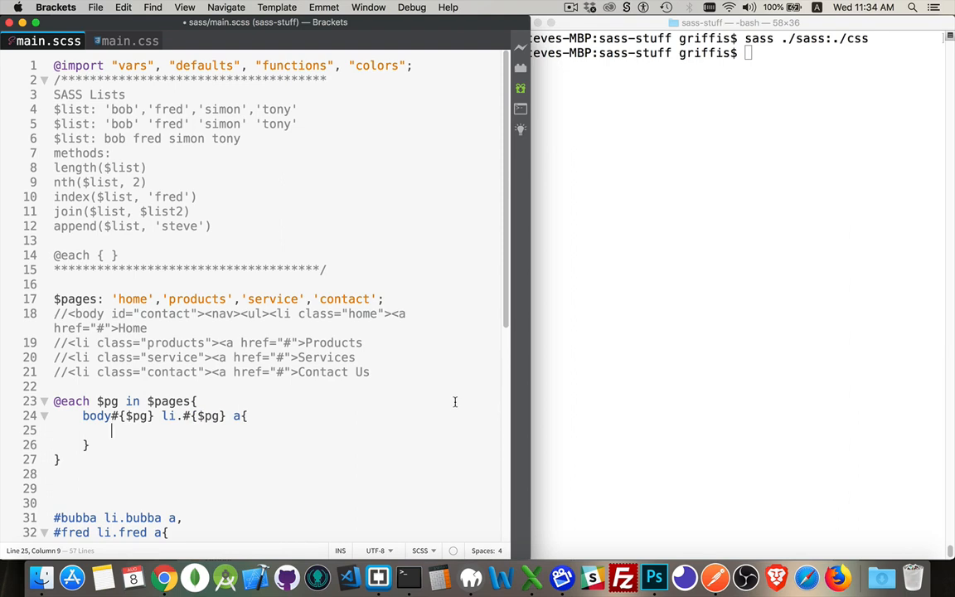
- Give the loop's rule font-weight: 900 and background-color: gold declarations
text(font-w)
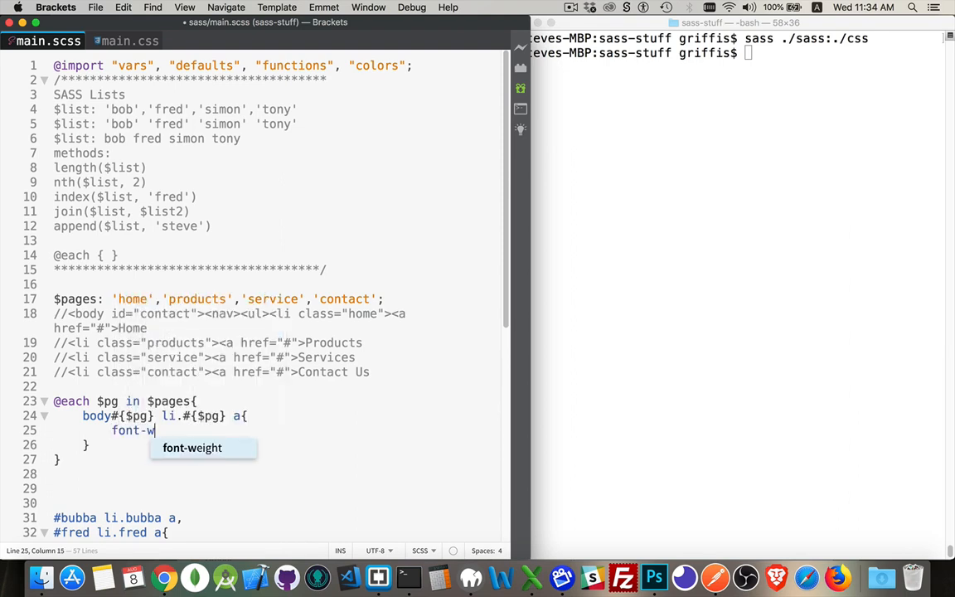
text(eight)
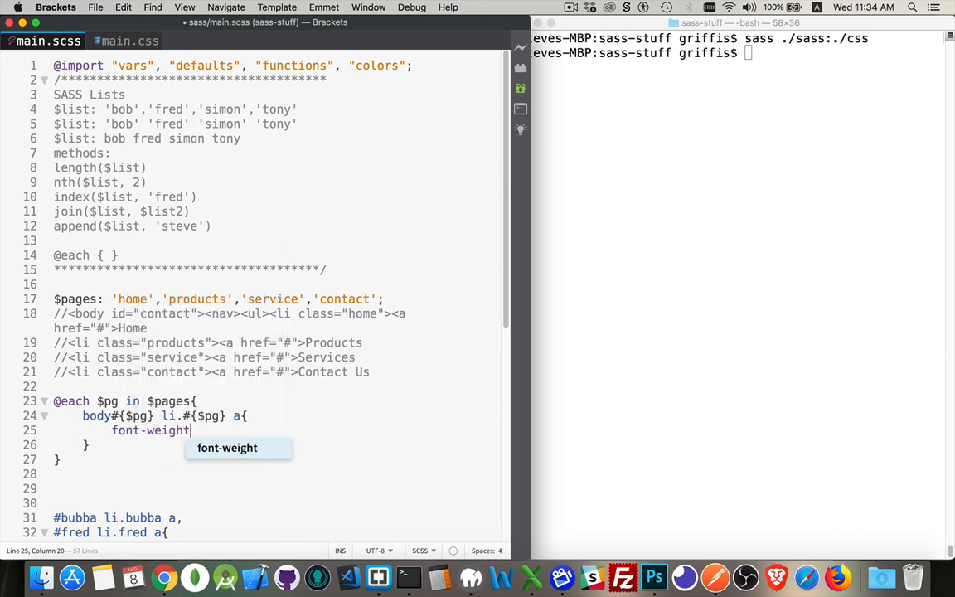
text(: 900;)
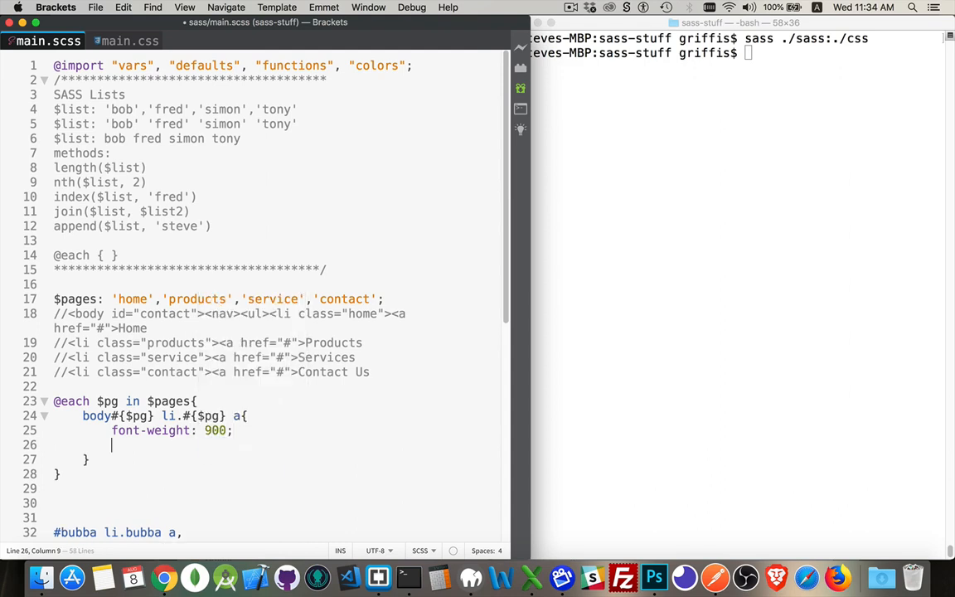
text(background-color)
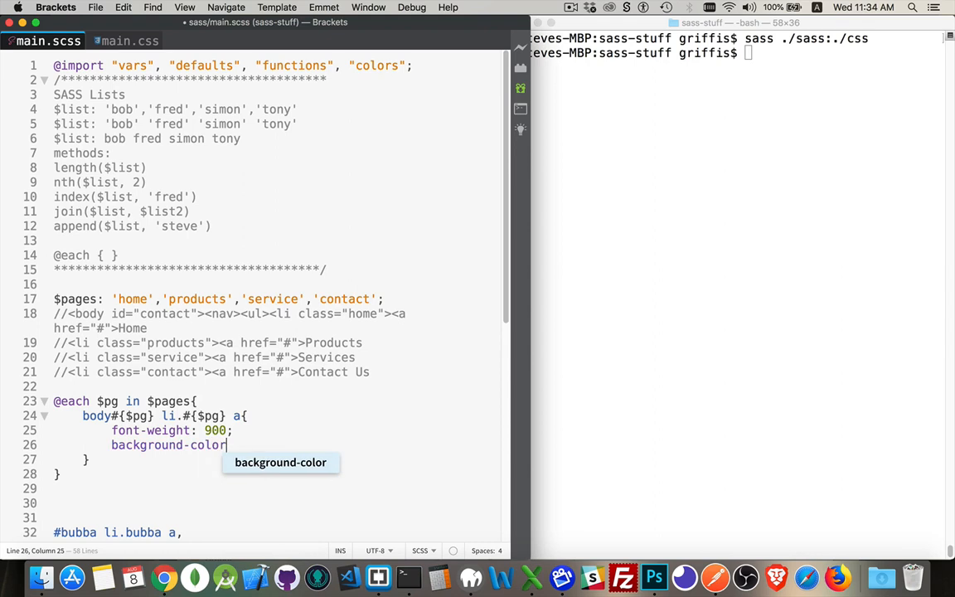
text(: gold;)
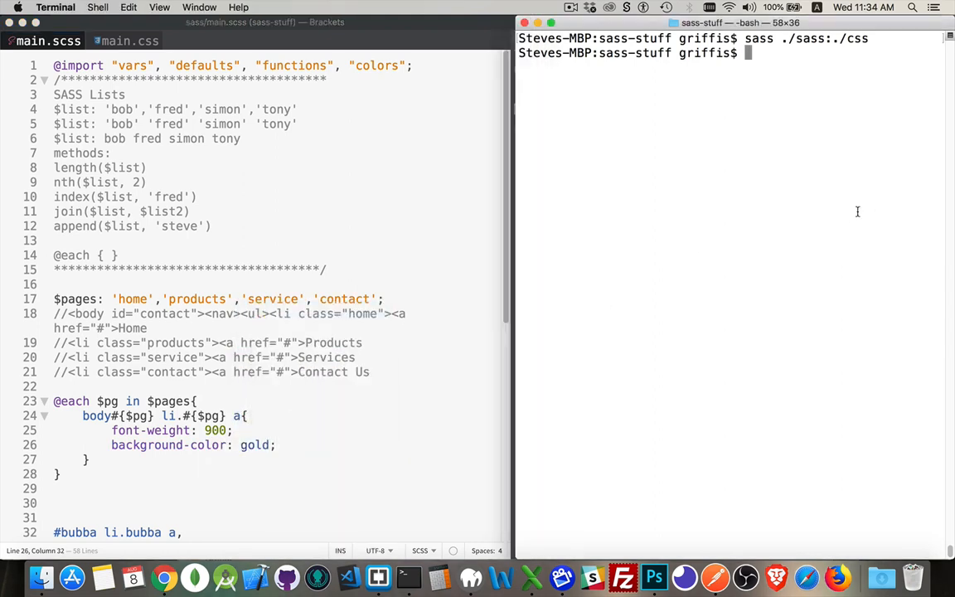
key(Return)
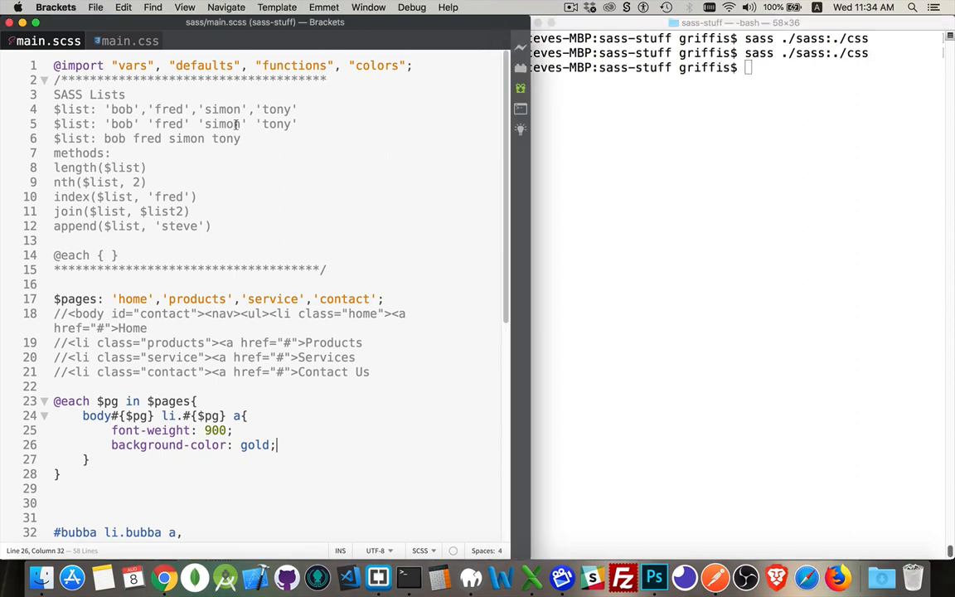
click(129, 40)
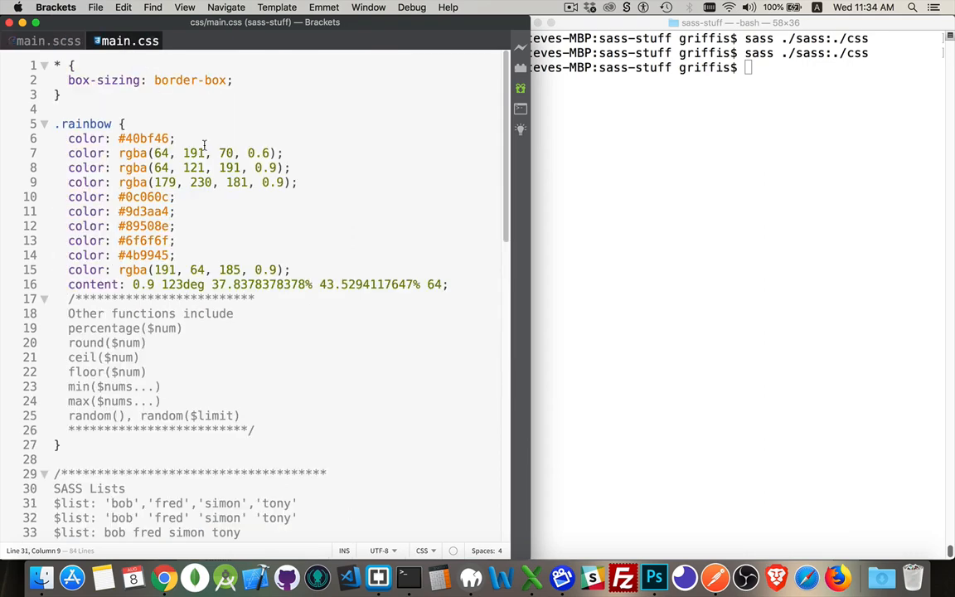
scroll(down, 3)
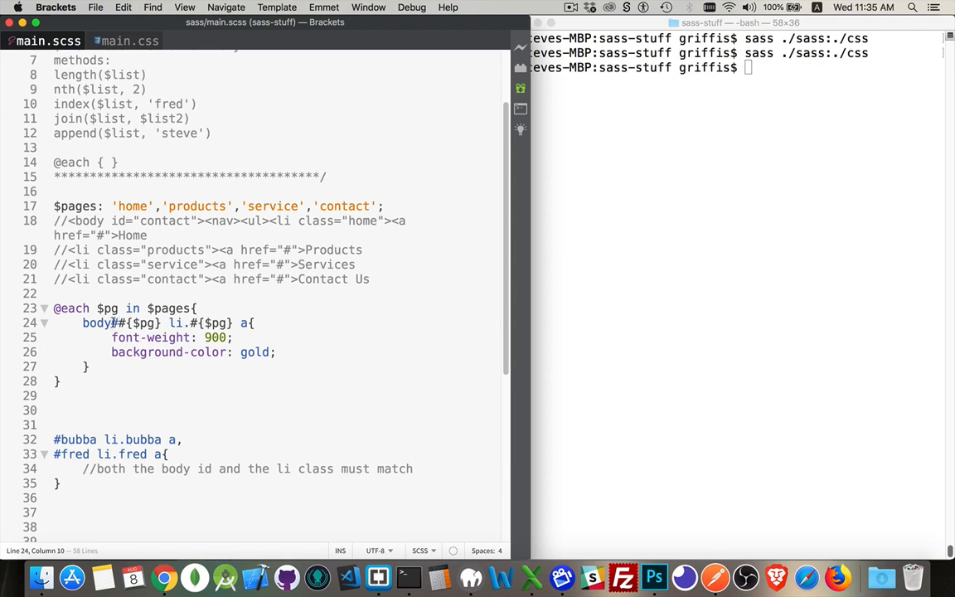
- Rerun sass ./sass:./css and view main.css with home, products, service and contact rules
click(623, 205)
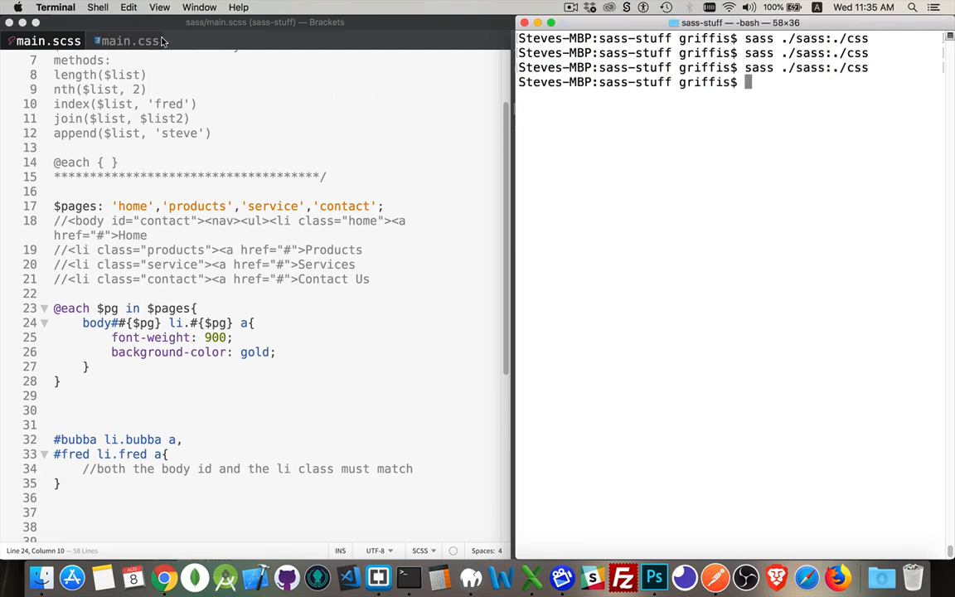
click(124, 40)
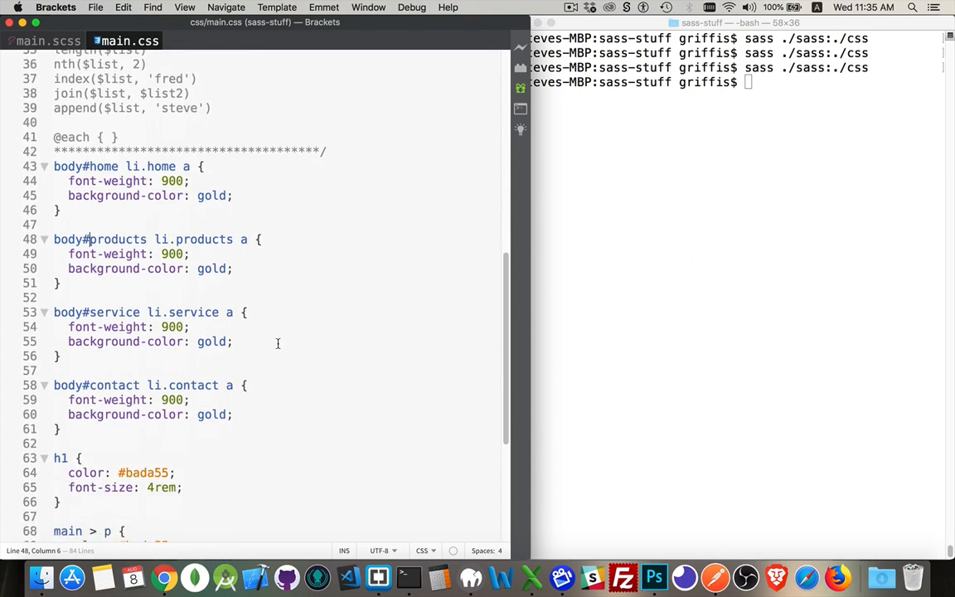
- Scroll through the compiled main.css output before returning to main.scss
scroll(down, 3)
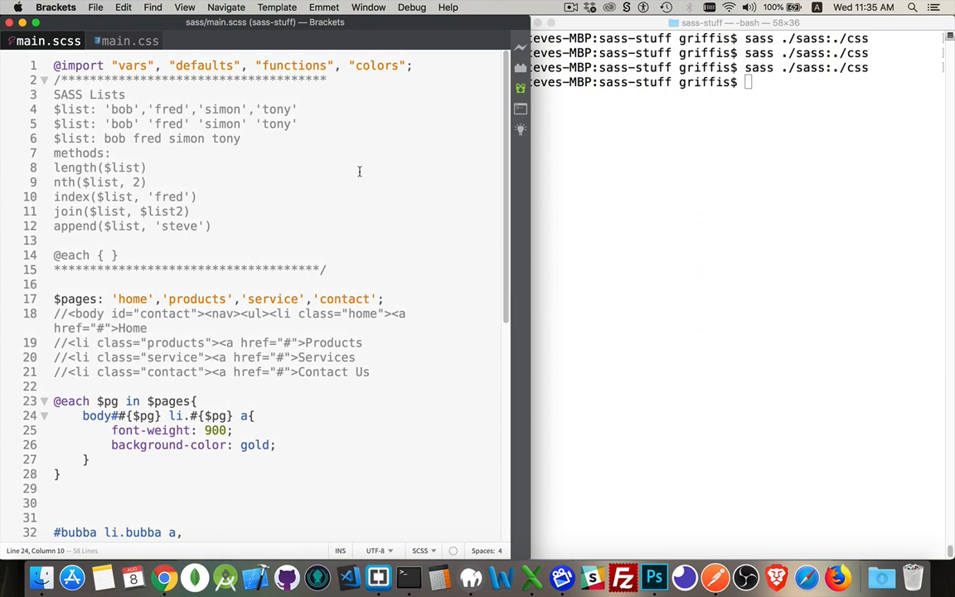
mouse_move(262, 166)
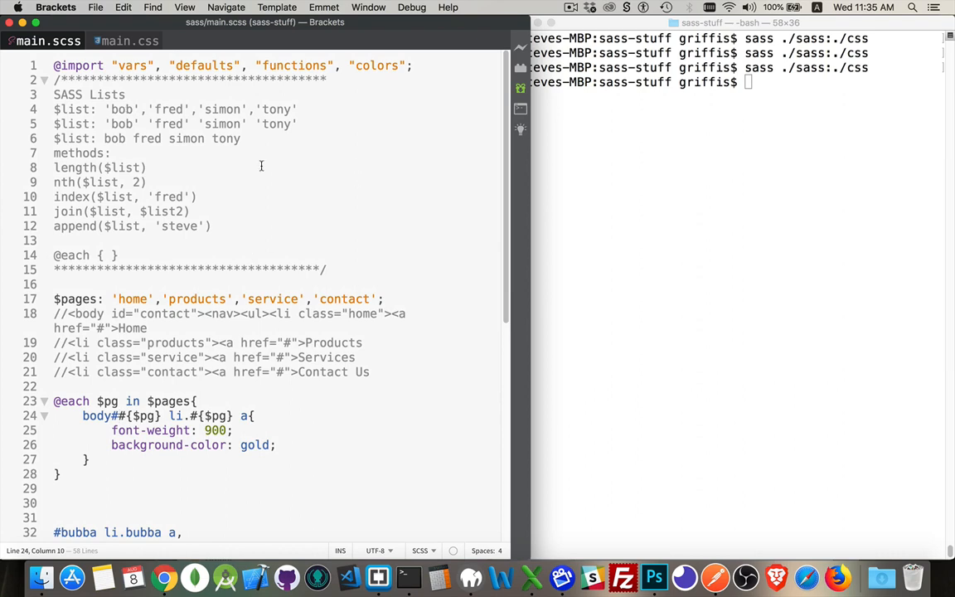